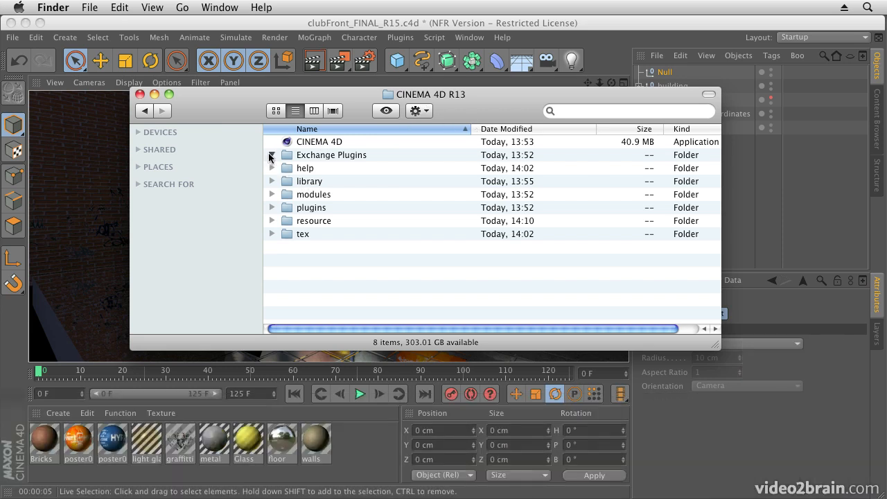
Expand Exchange Plugins > aftereffects > CS5–CS5.5 and open the Cinema4DAE.zip plugin archive
left_click(272, 155)
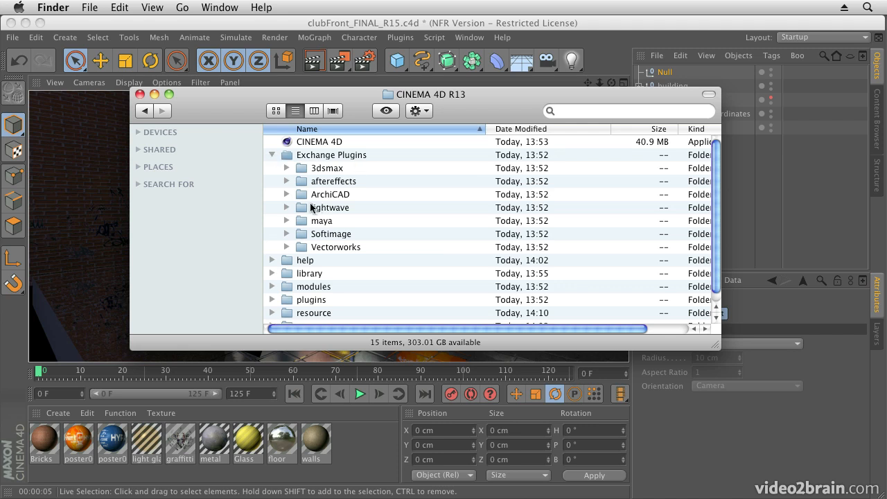
left_click(287, 180)
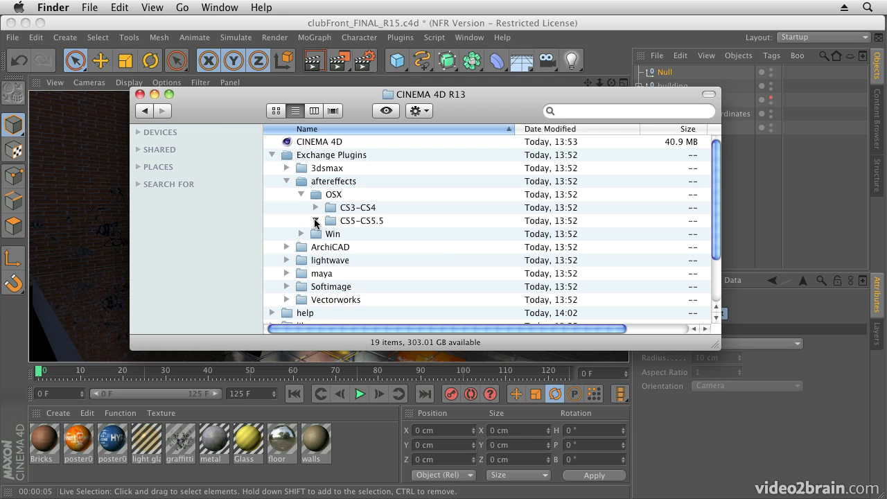
left_click(316, 221)
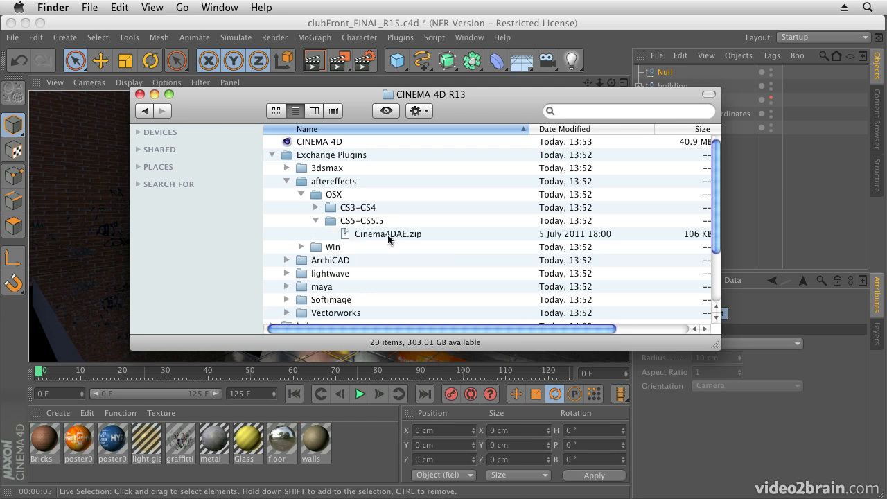
left_click(388, 233)
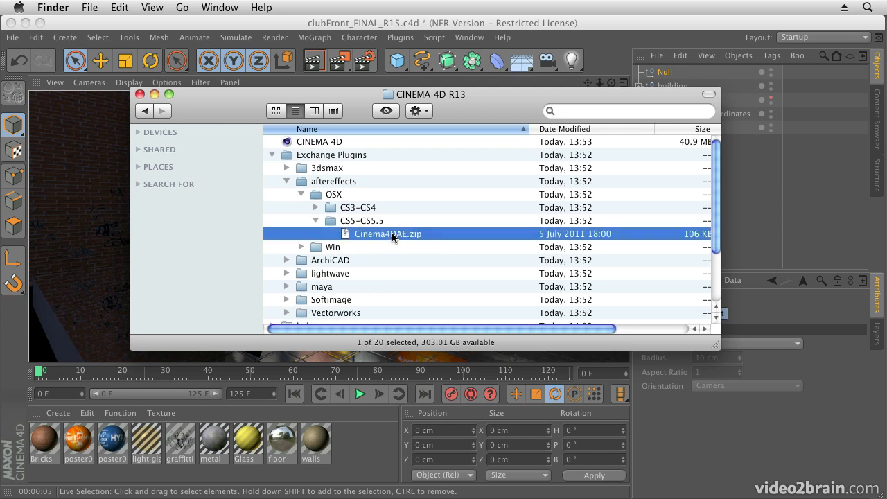
double_click(389, 233)
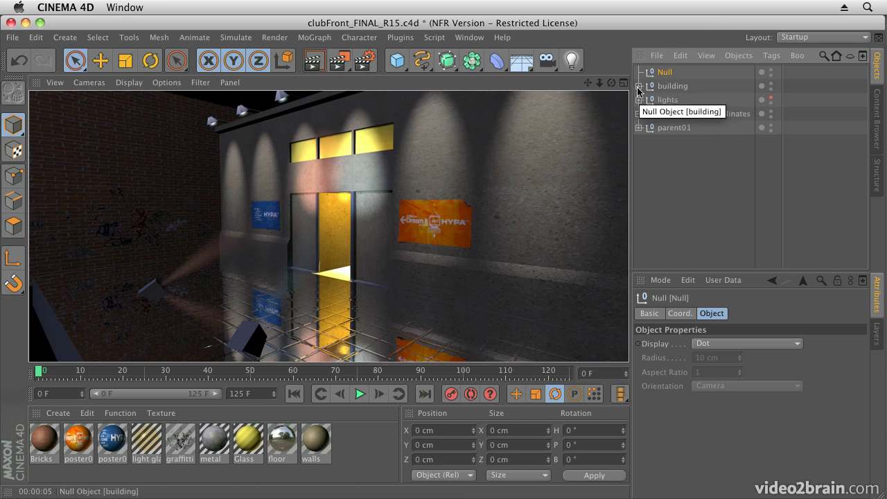
mouse_move(106, 139)
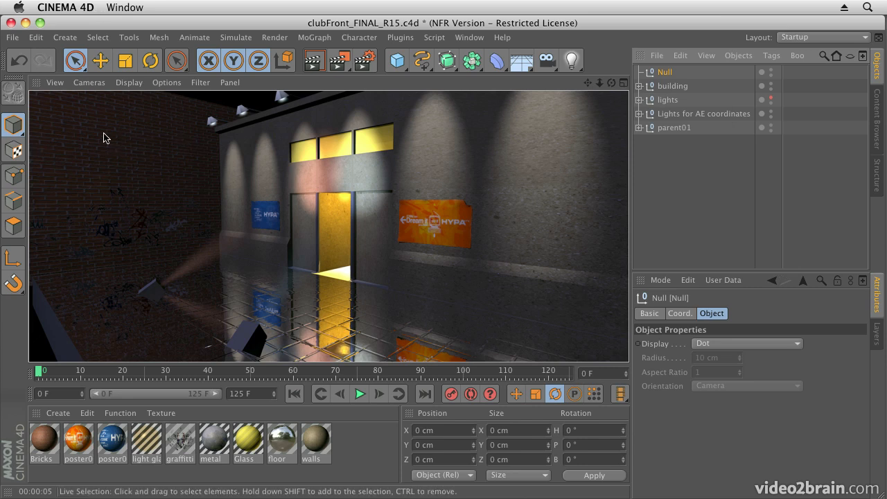
mouse_move(573, 172)
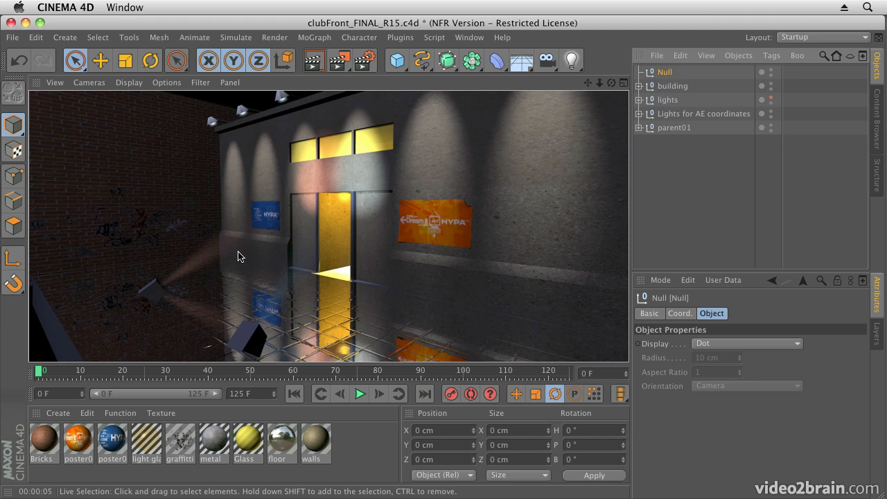
mouse_move(425, 279)
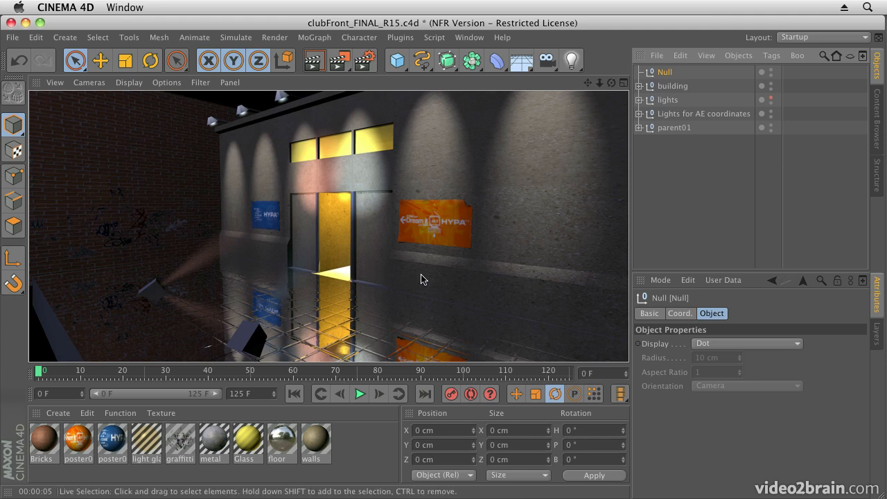
mouse_move(465, 200)
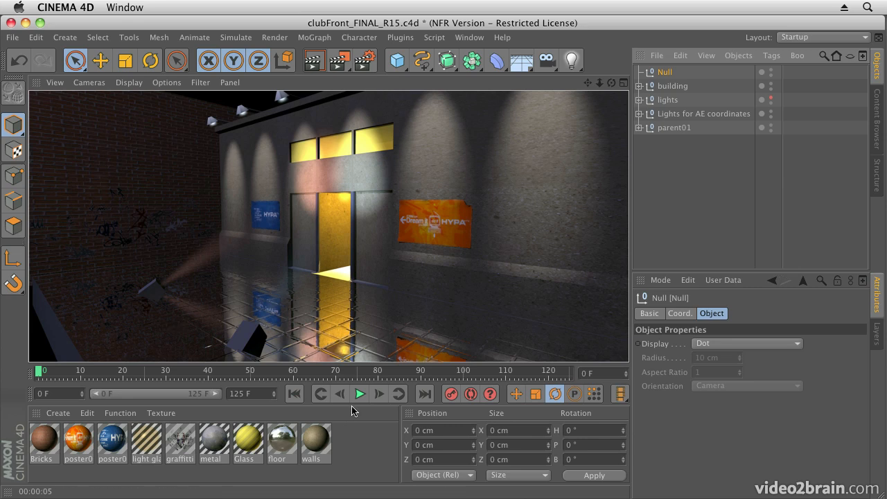
mouse_move(388, 381)
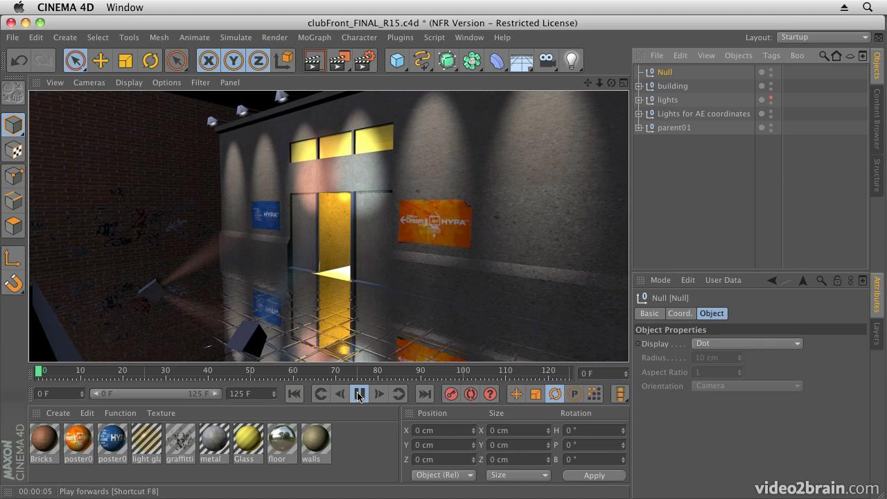
Play the camera animation through its full range, then stop it around frame 10
left_click(359, 394)
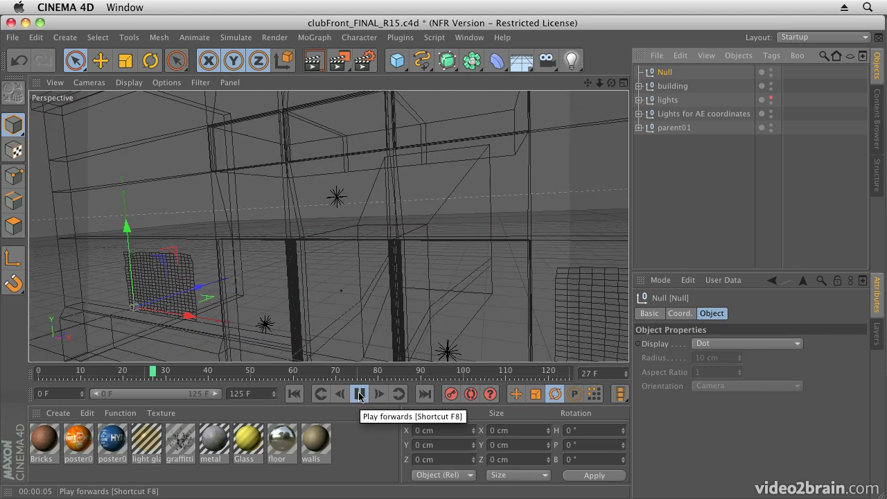
left_click(360, 394)
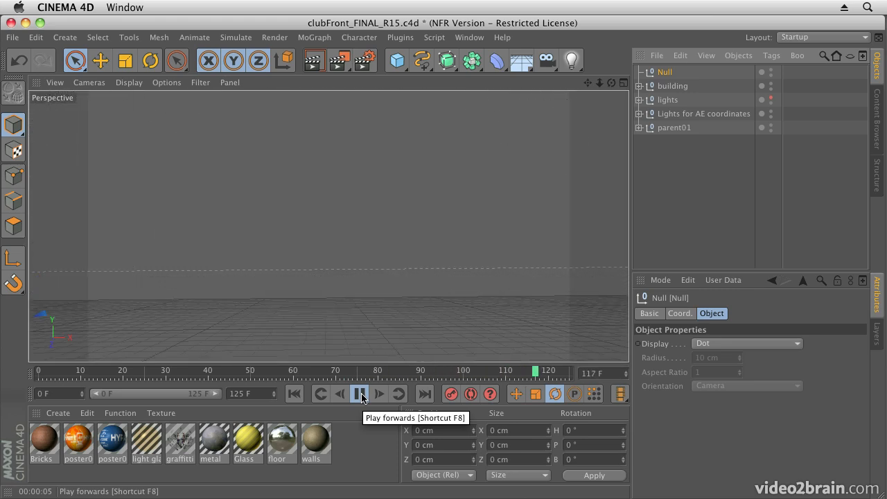
left_click(361, 394)
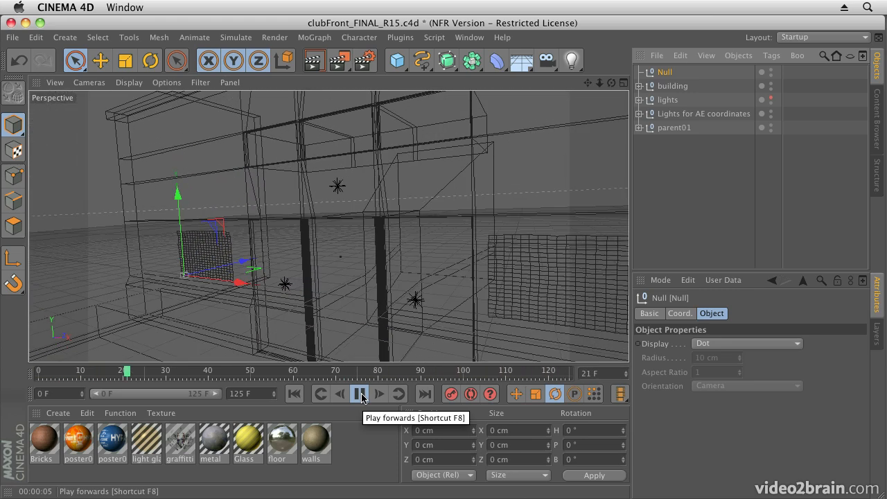
left_click(361, 394)
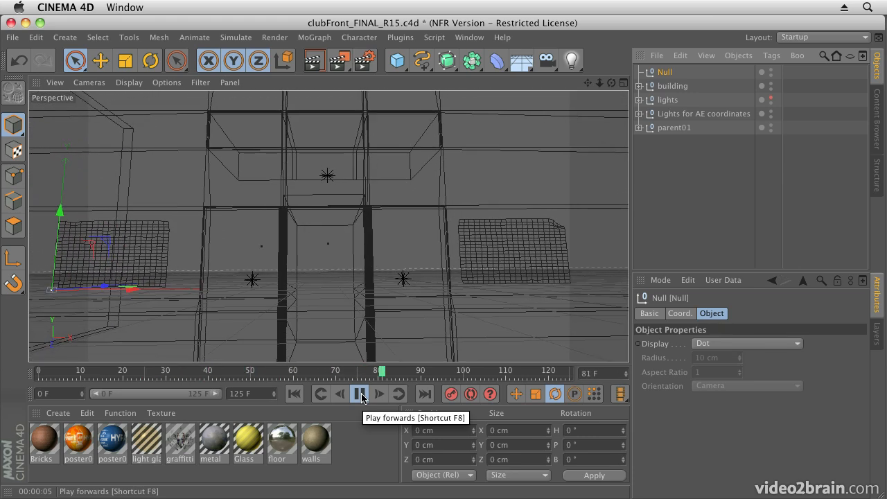
left_click(360, 394)
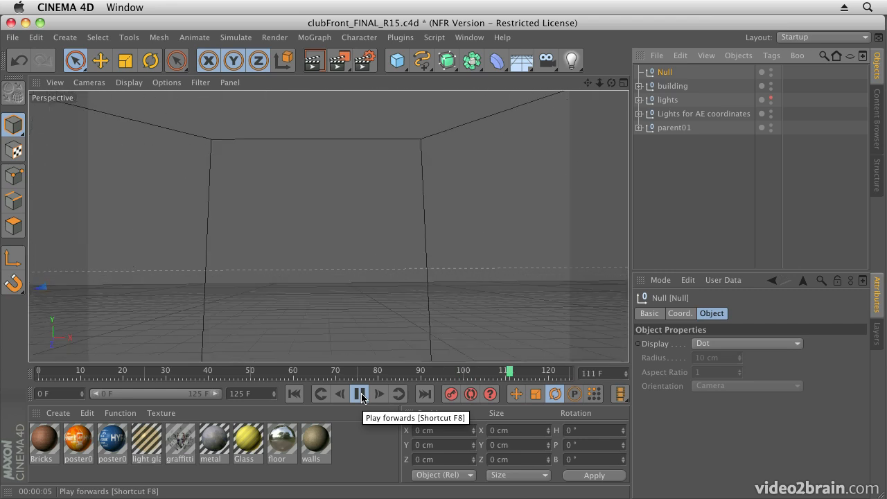
left_click(360, 394)
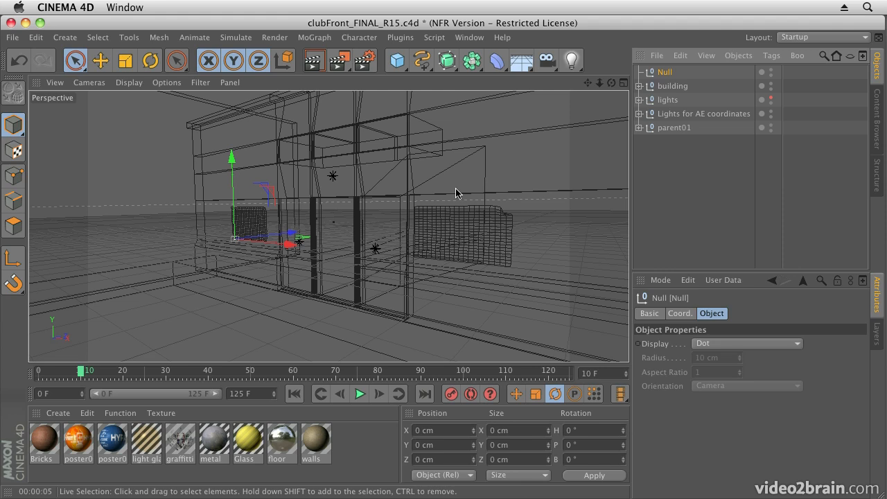
mouse_move(480, 155)
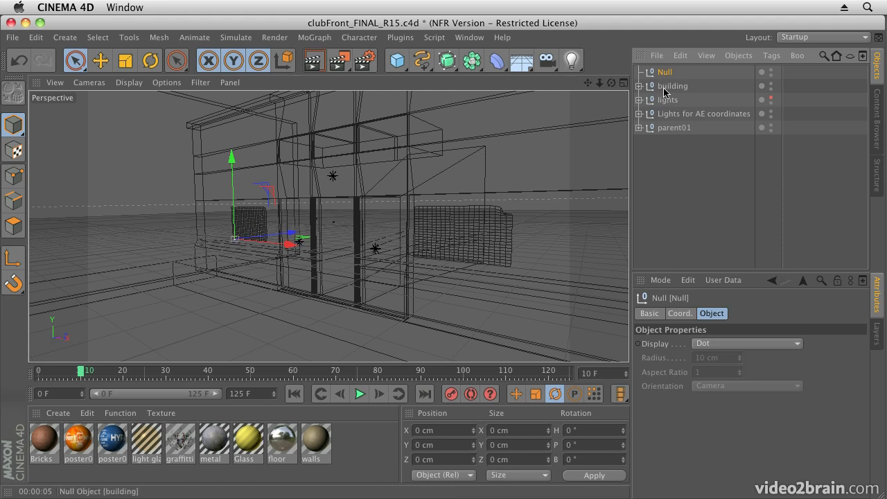
Expand the building group and show the CINEMA 4D tags list for the big wall object
left_click(640, 86)
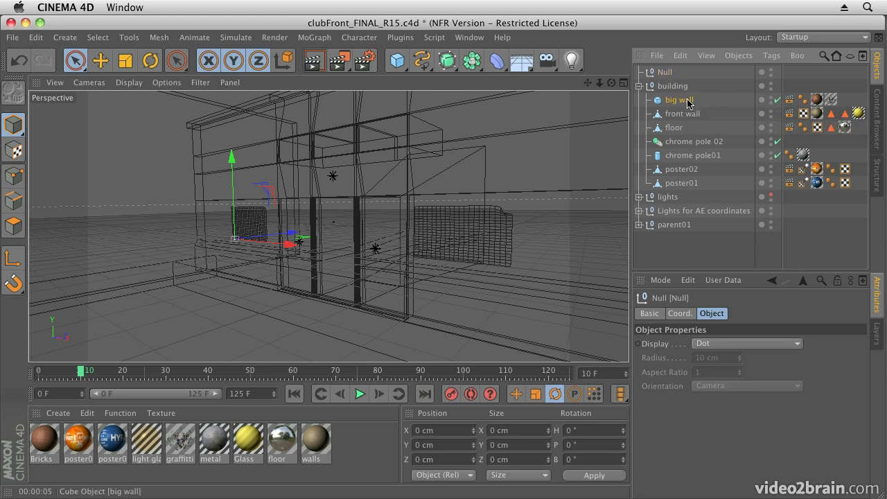
right_click(678, 100)
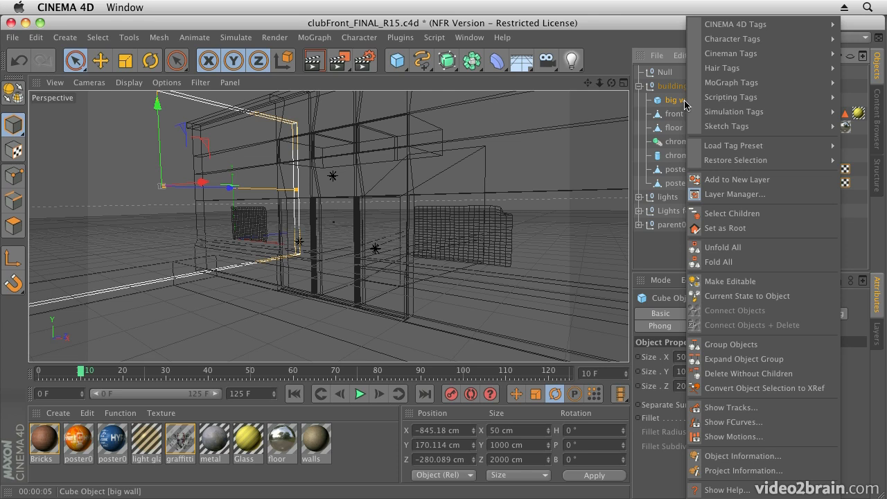
left_click(659, 104)
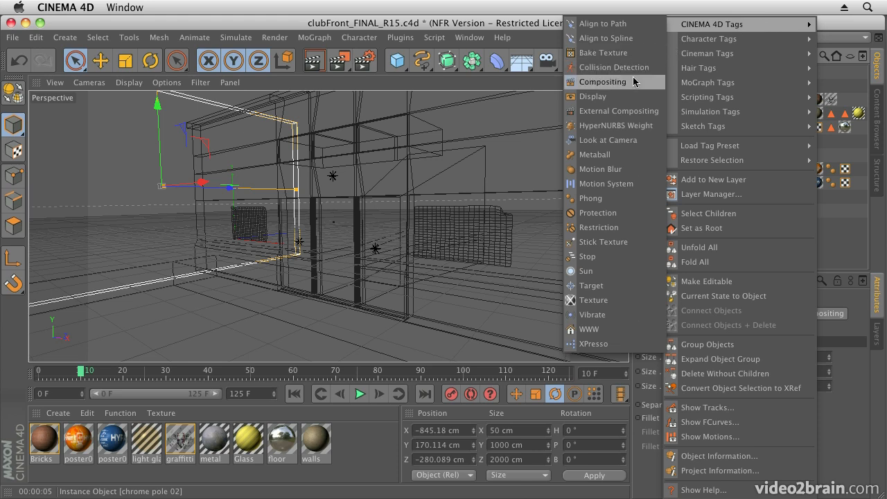
Add a Compositing tag to chrome pole 02 and enable object buffer 6
left_click(602, 82)
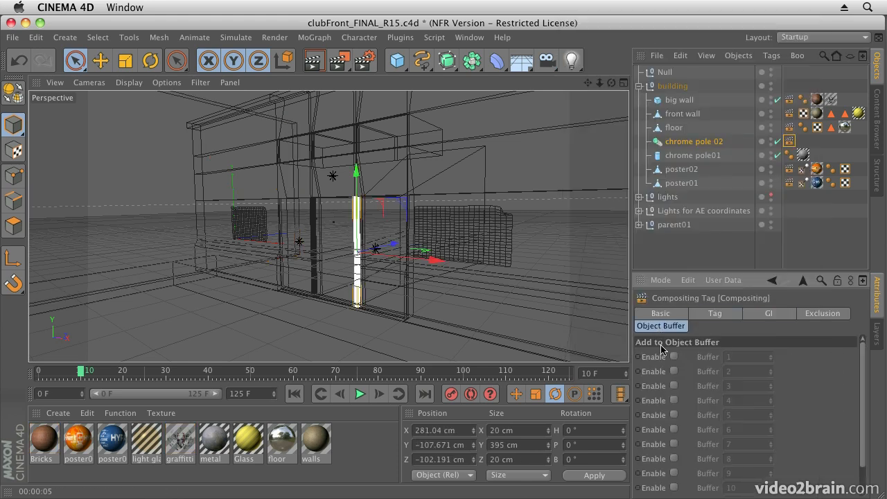
mouse_move(721, 325)
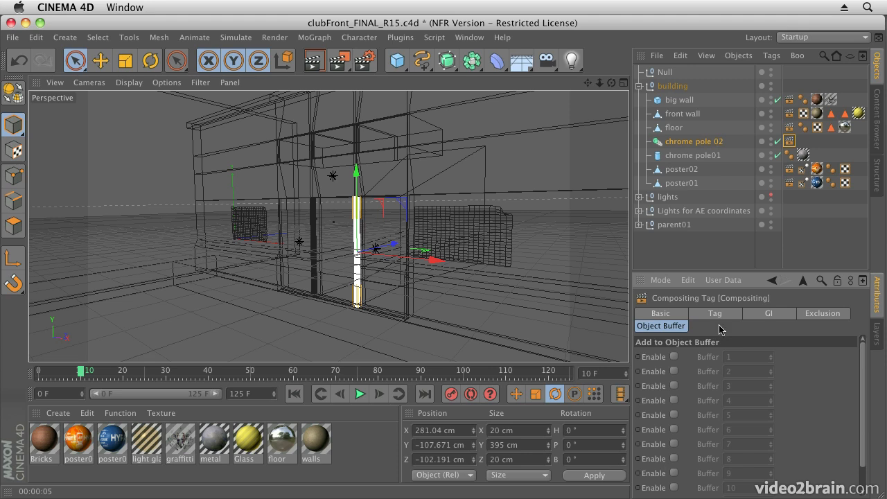
mouse_move(604, 341)
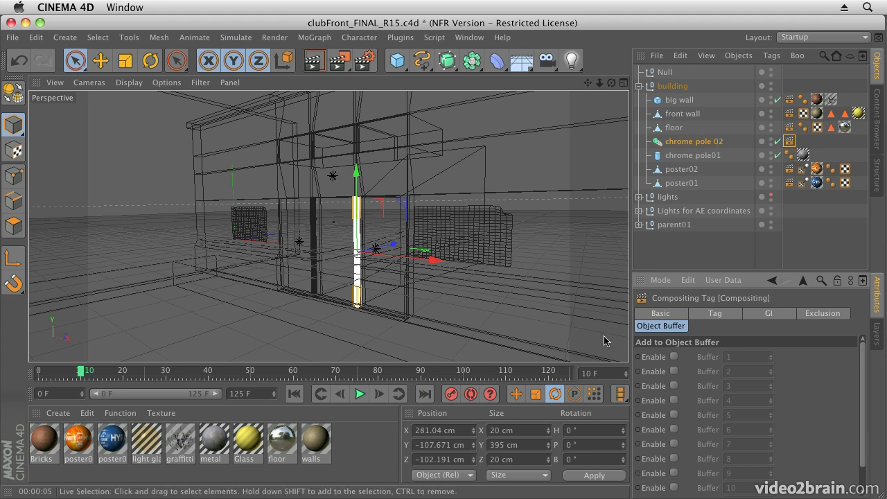
mouse_move(678, 429)
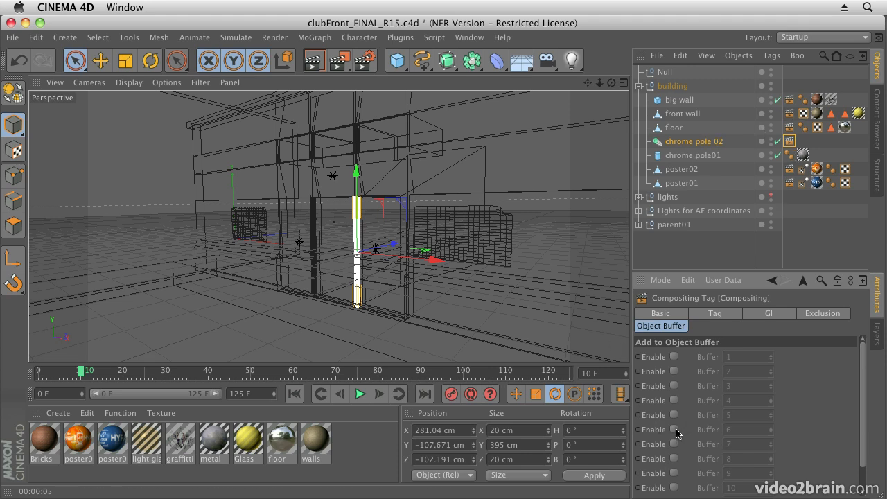
left_click(672, 430)
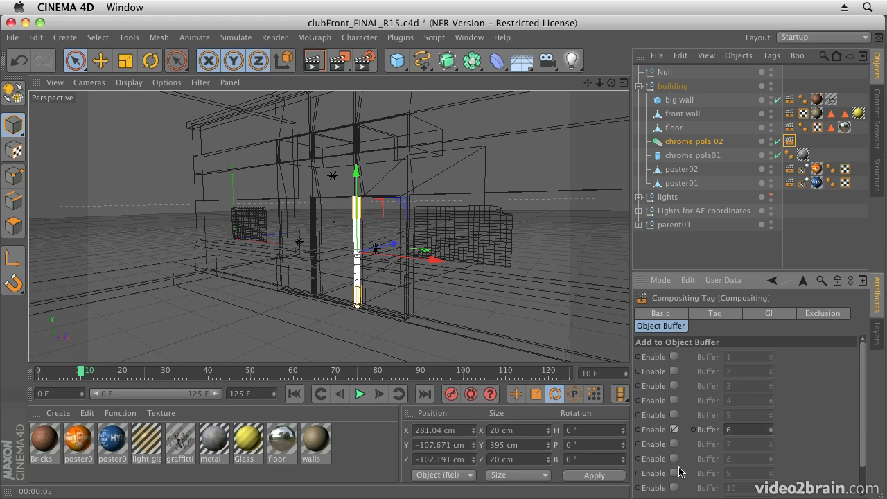
mouse_move(671, 460)
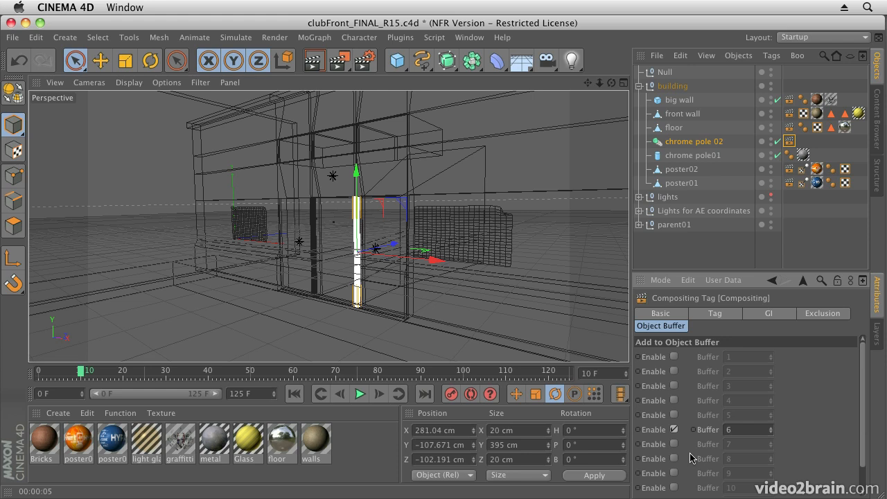
mouse_move(660, 444)
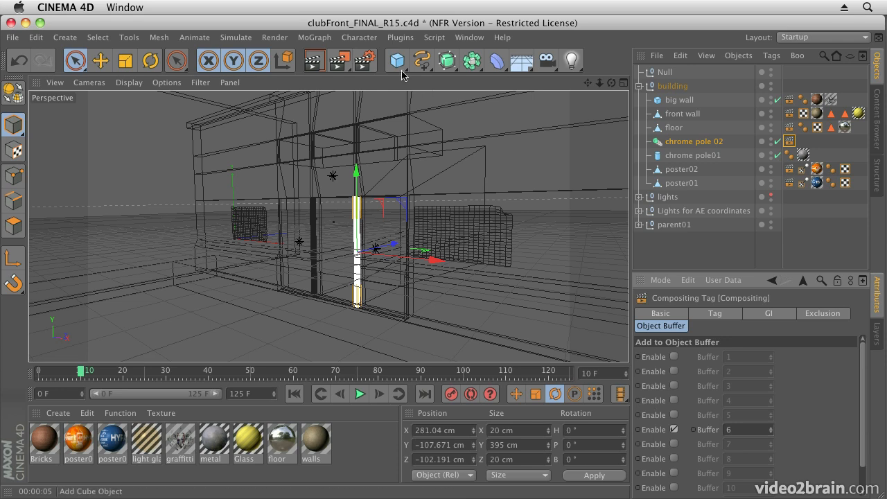
Bring up the Render Settings Output page and review the size presets without changing 512 × 288
left_click(275, 37)
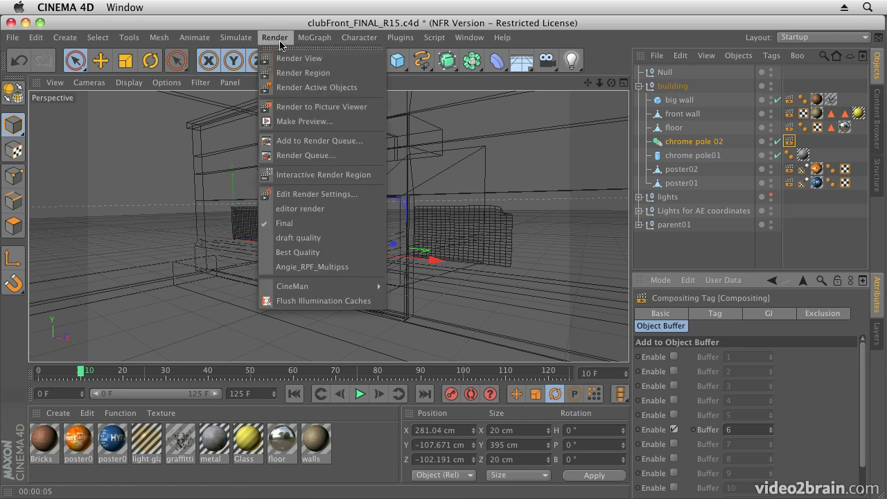
mouse_move(305, 155)
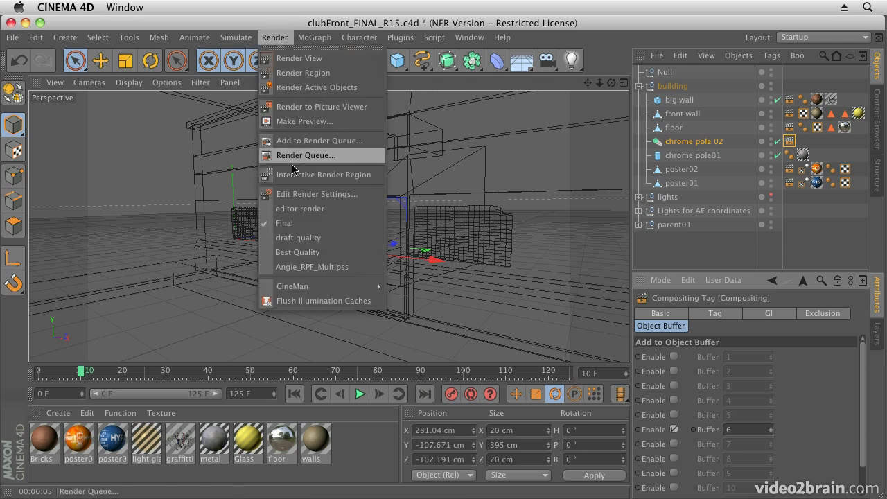
mouse_move(299, 58)
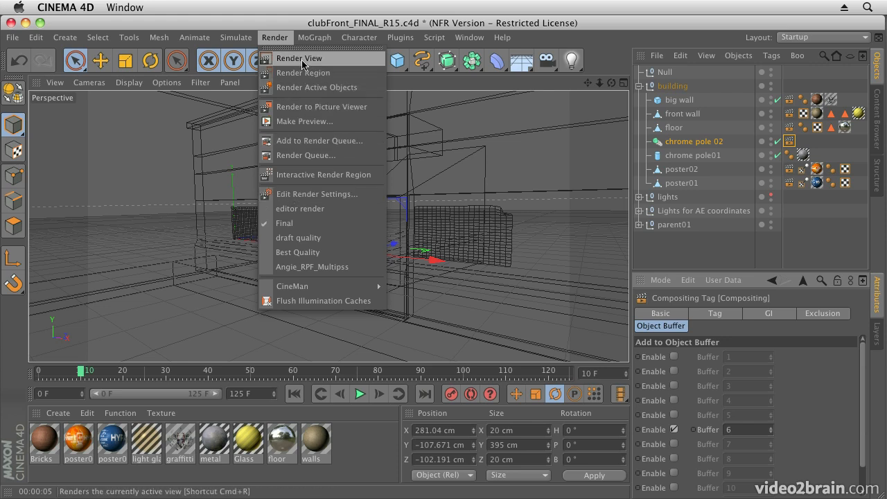
mouse_move(316, 194)
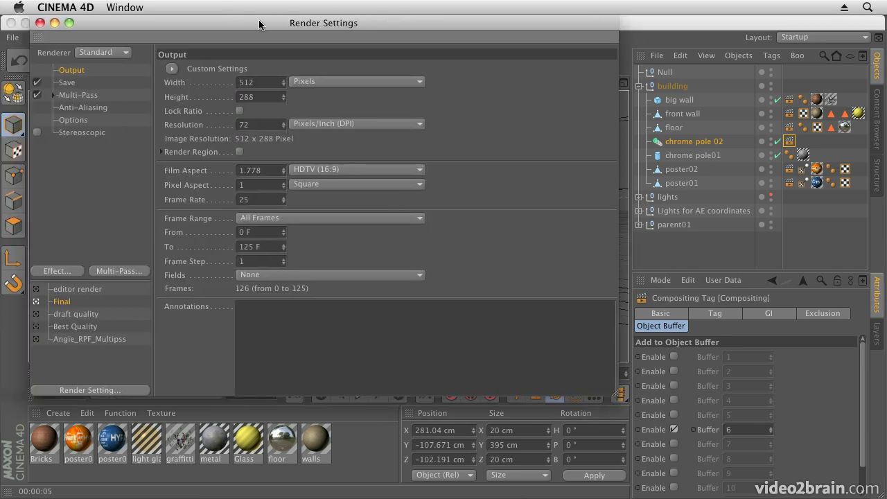
left_click_drag(323, 23, 453, 22)
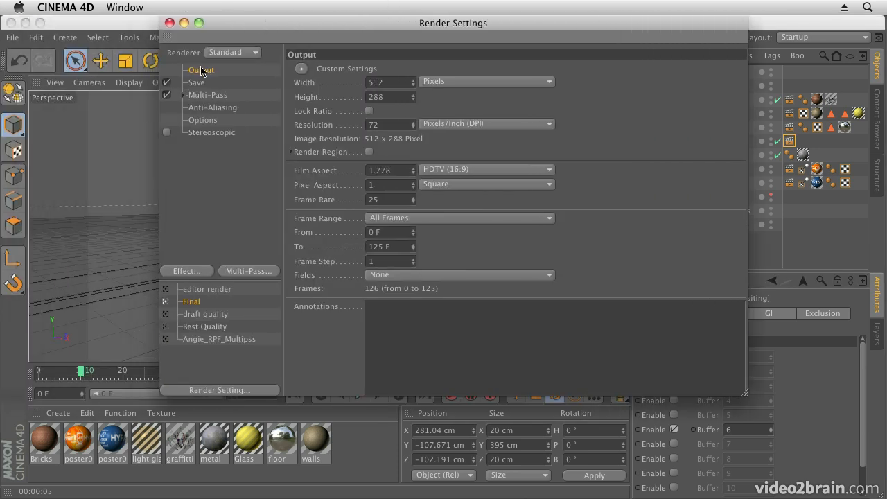
mouse_move(411, 83)
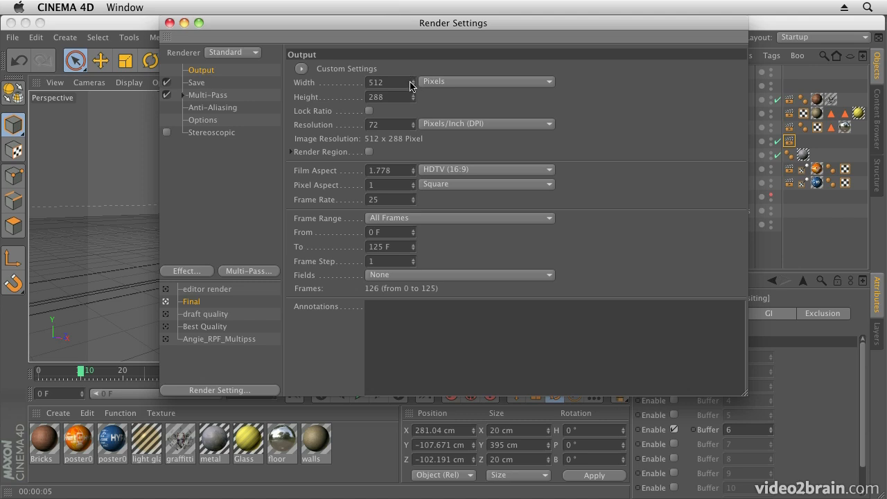
mouse_move(411, 101)
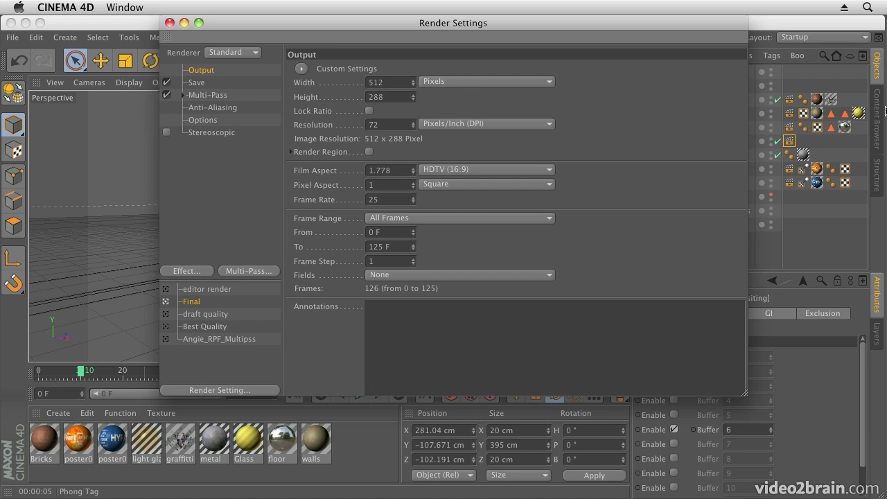
mouse_move(308, 91)
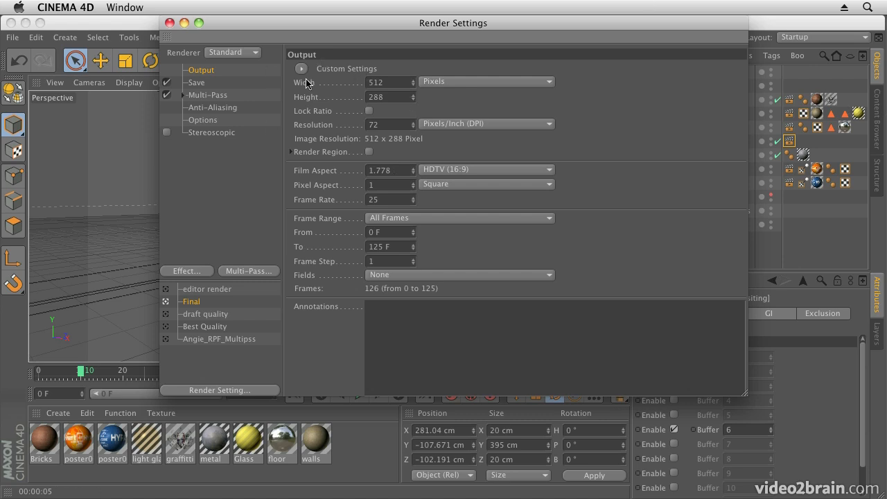
left_click(303, 69)
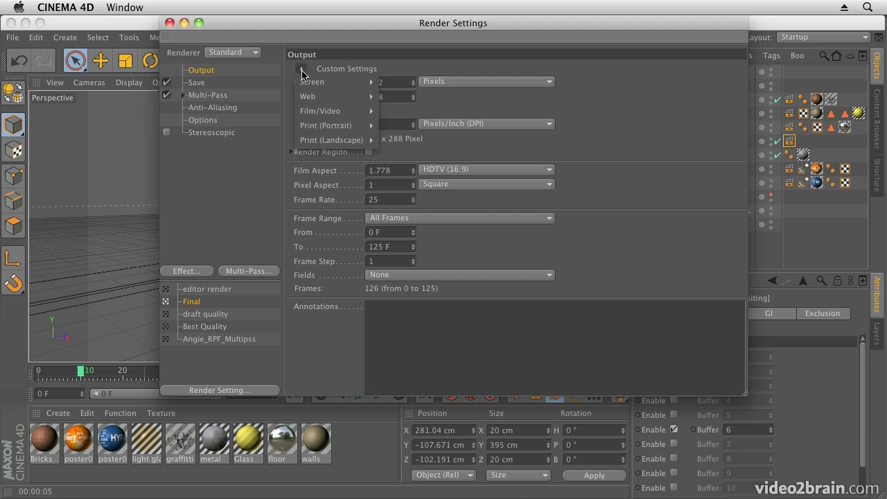
left_click(302, 69)
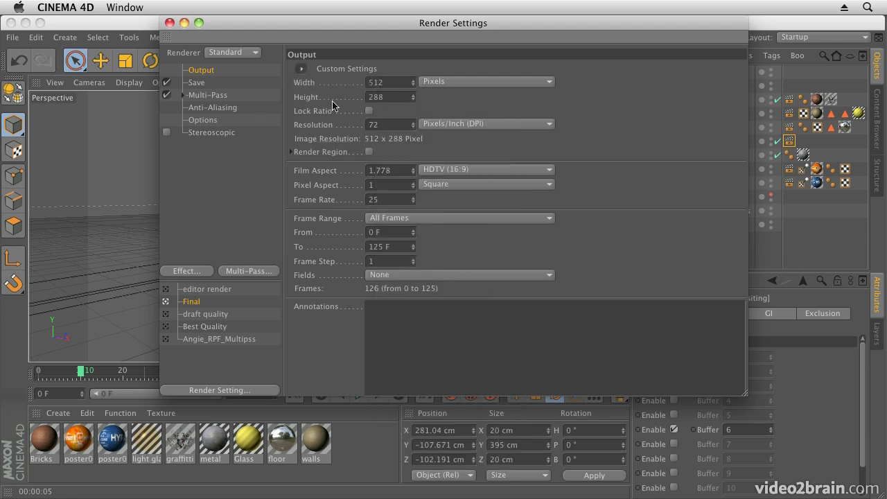
mouse_move(284, 177)
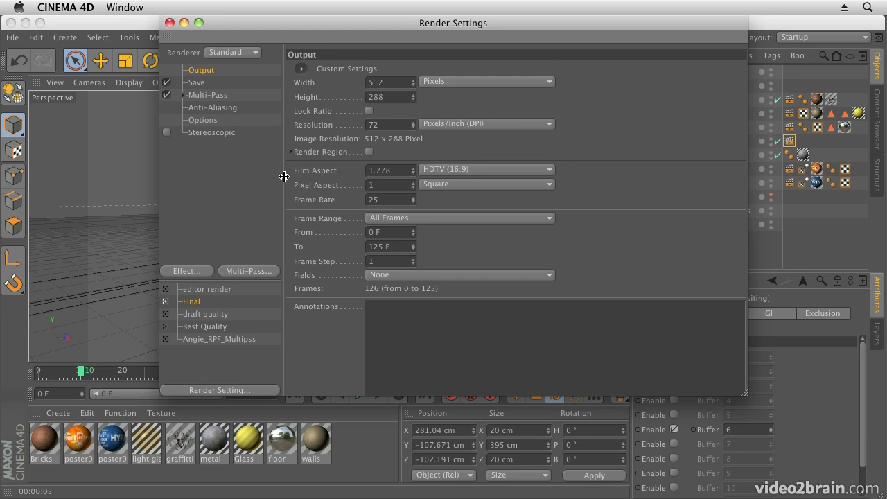
mouse_move(325, 320)
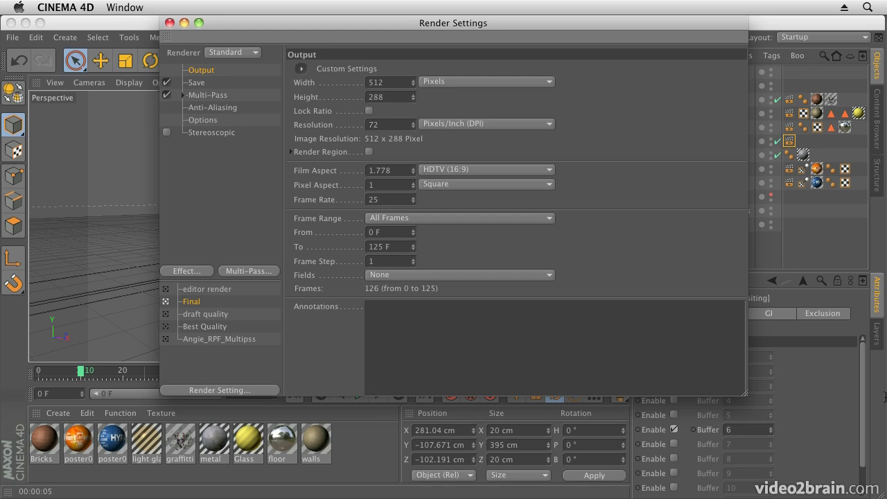
On the Save page, set the regular image format to RPF and bring up its options
left_click(197, 83)
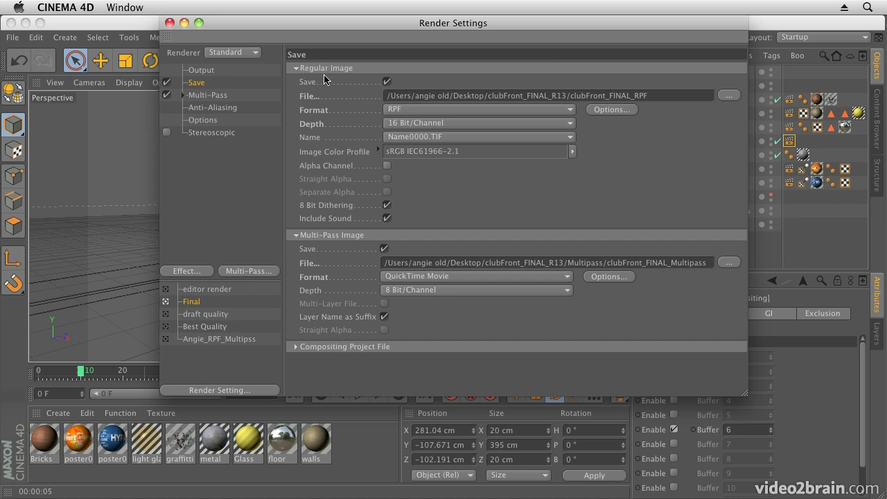
mouse_move(391, 81)
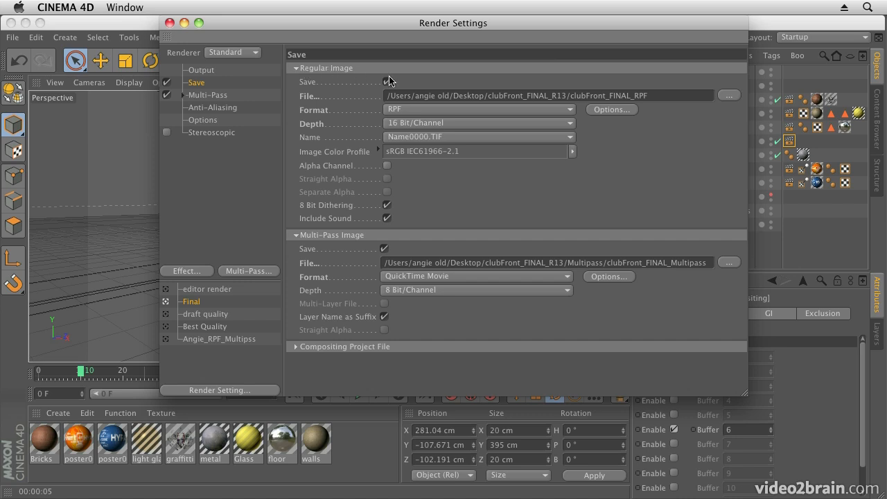
left_click(479, 110)
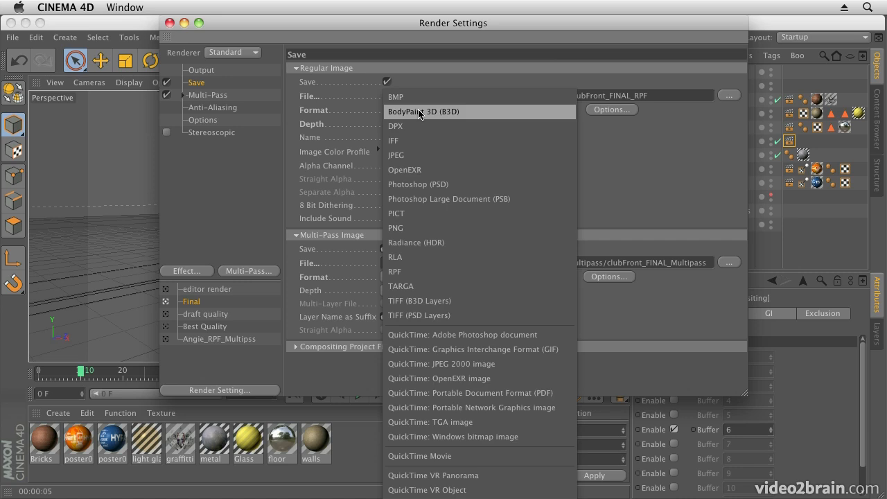
mouse_move(419, 278)
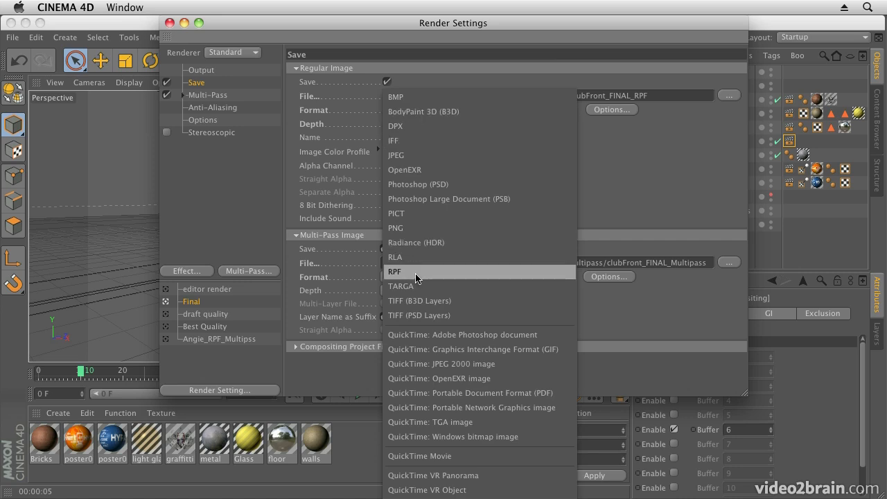
left_click(396, 270)
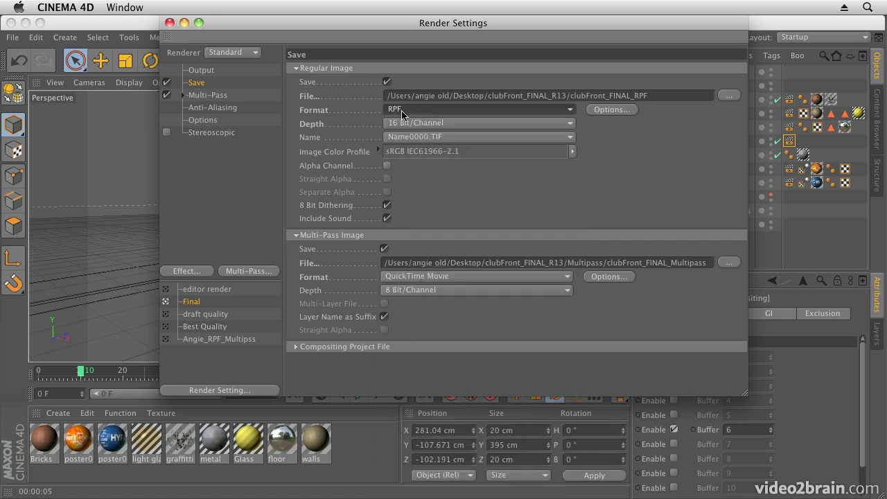
left_click(611, 109)
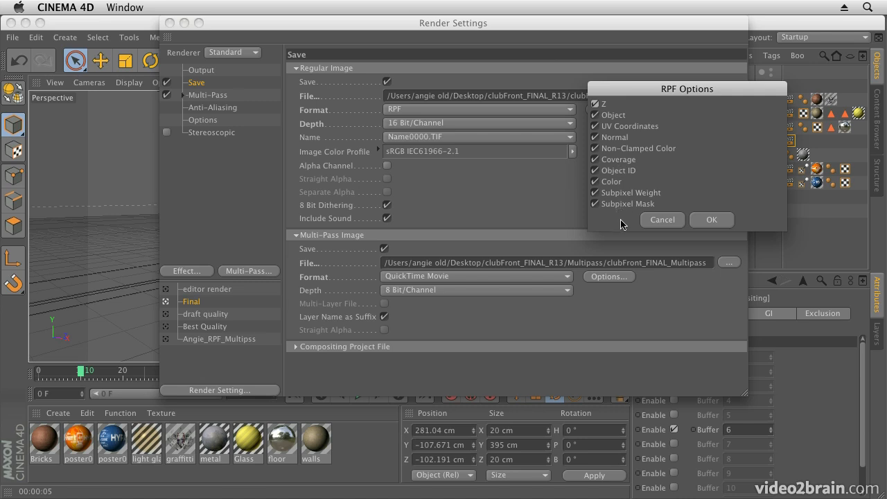
mouse_move(712, 219)
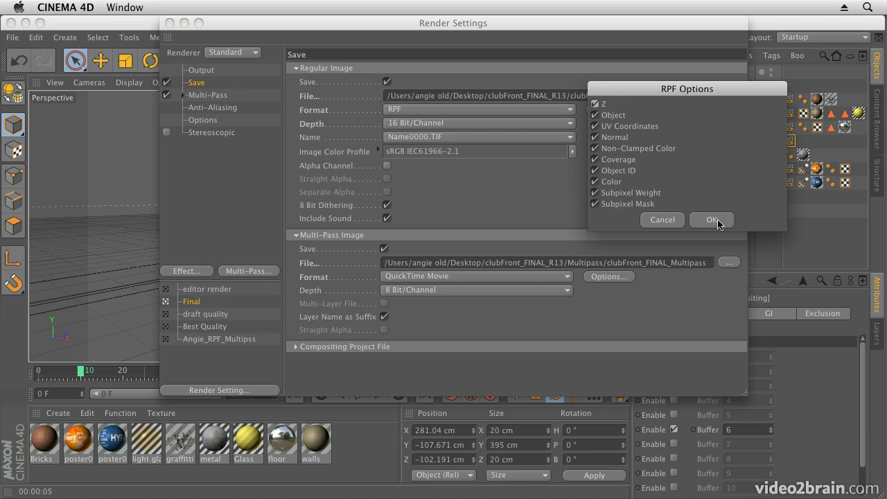
mouse_move(711, 222)
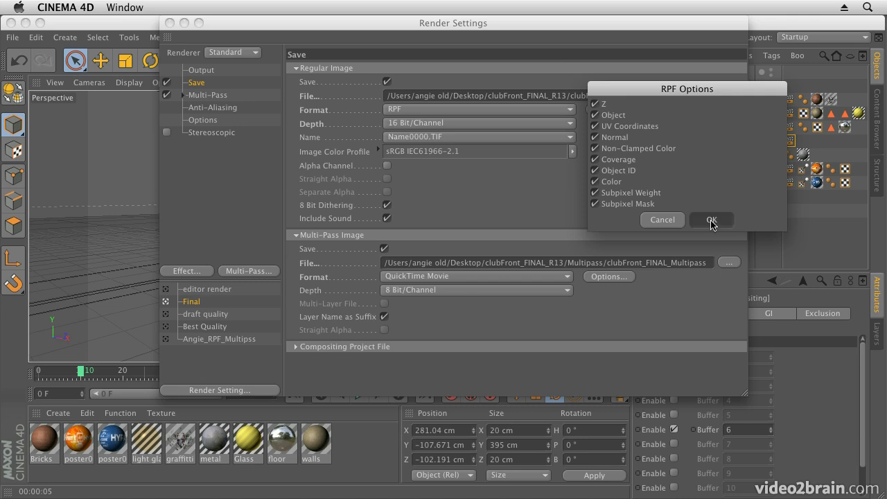
Accept the RPF options with all channels from Z through Subpixel Mask enabled
left_click(711, 219)
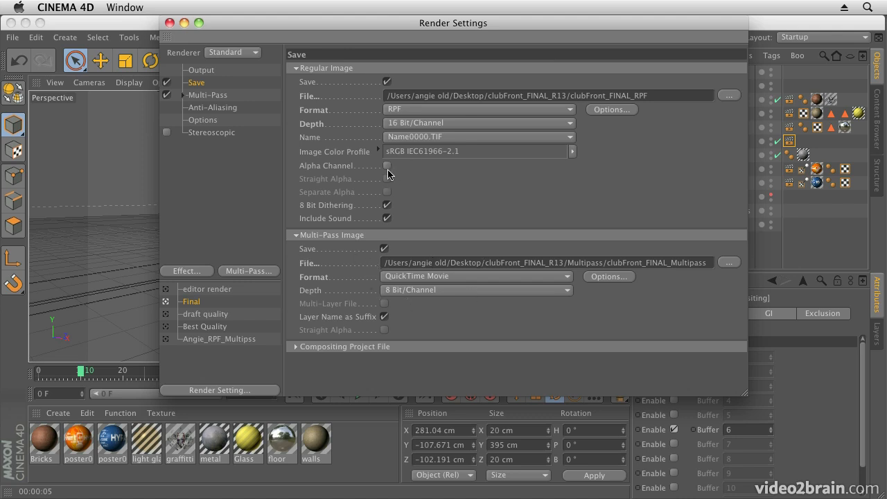
Enable the alpha channel and keep the depth at 16 Bit/Channel for the RPF image
left_click(385, 166)
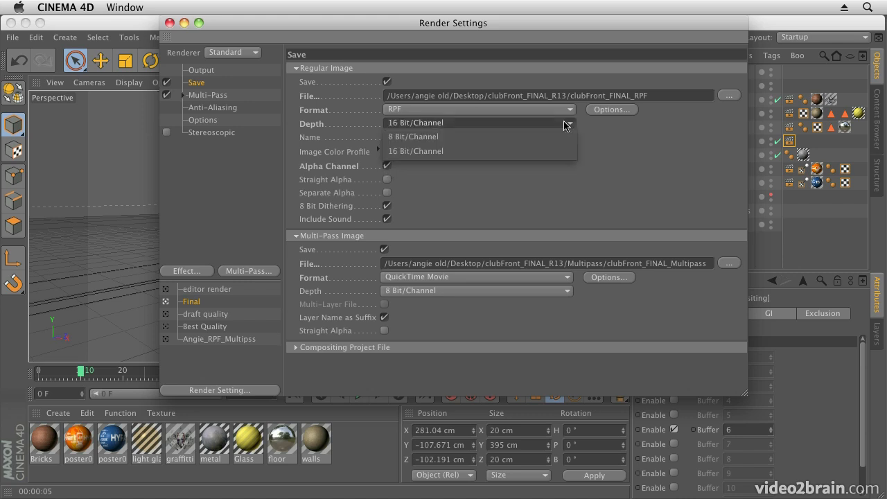
left_click(416, 151)
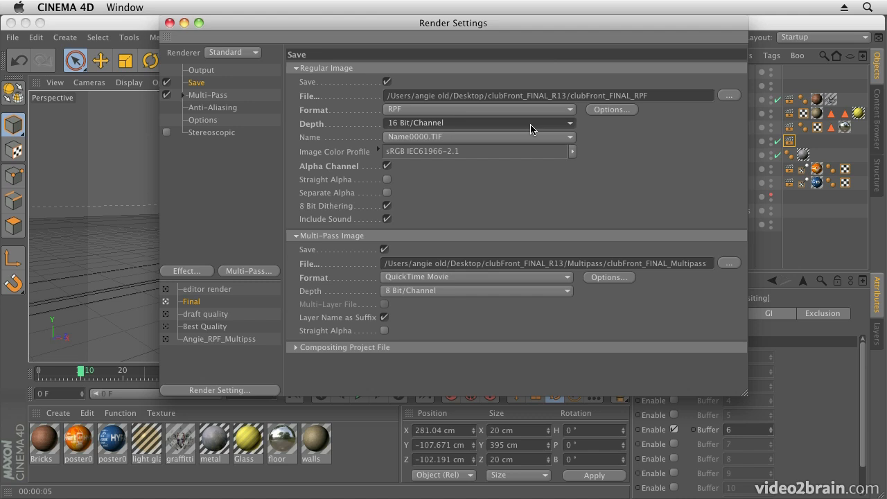
mouse_move(505, 128)
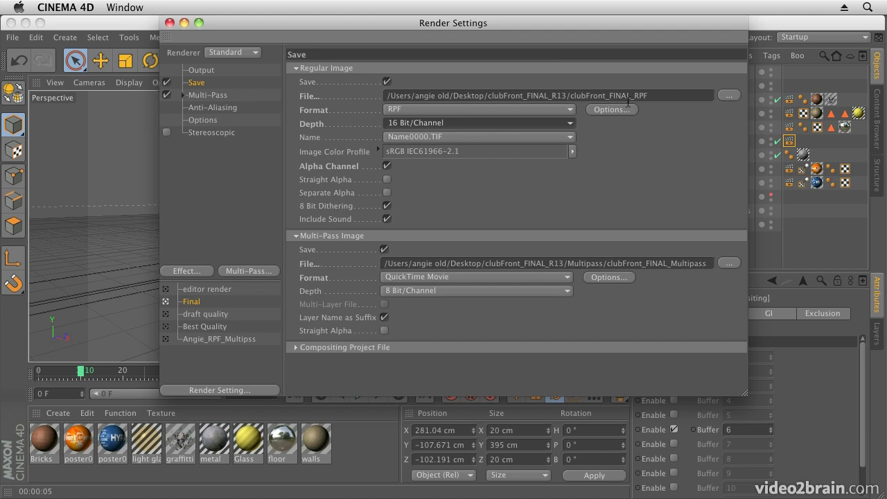
mouse_move(739, 99)
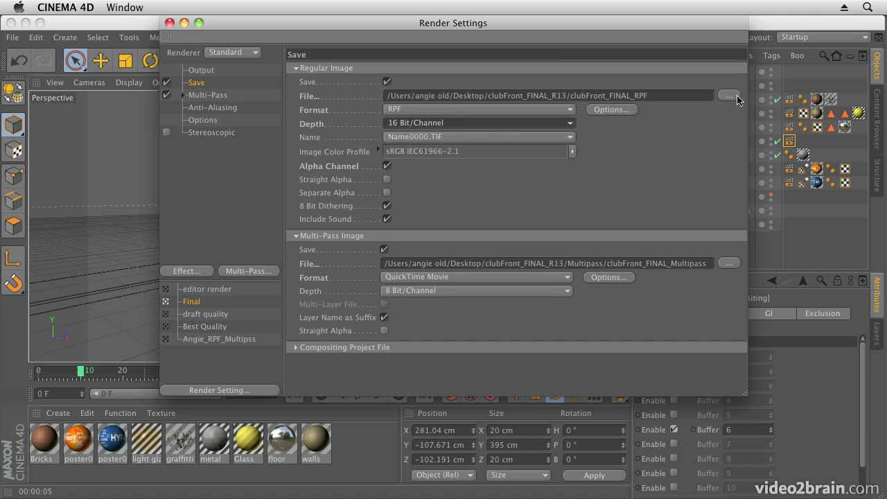
mouse_move(732, 100)
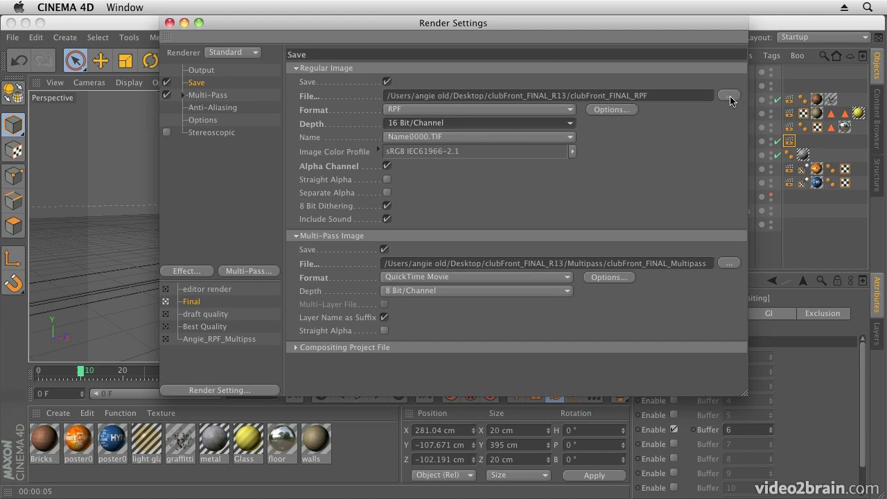
Save the RPF output as clubFront_FINAL_RPF in a new 'RPF sequence' folder on the Desktop
left_click(730, 95)
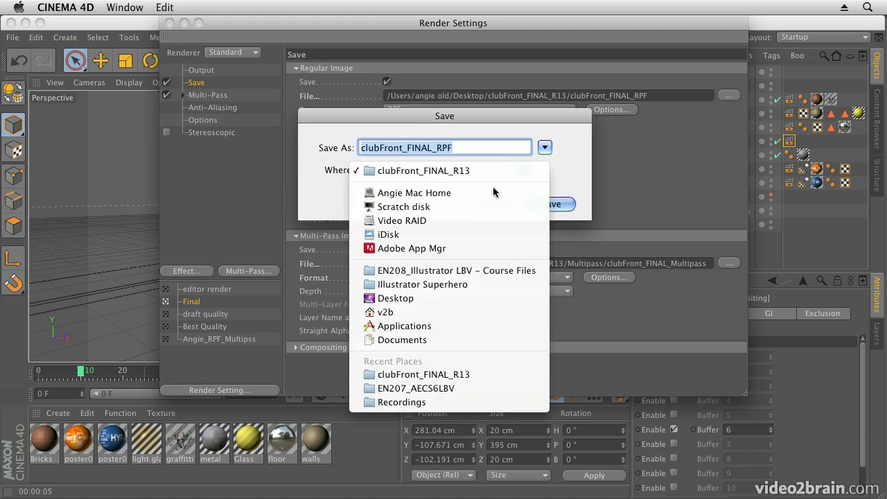
left_click(395, 298)
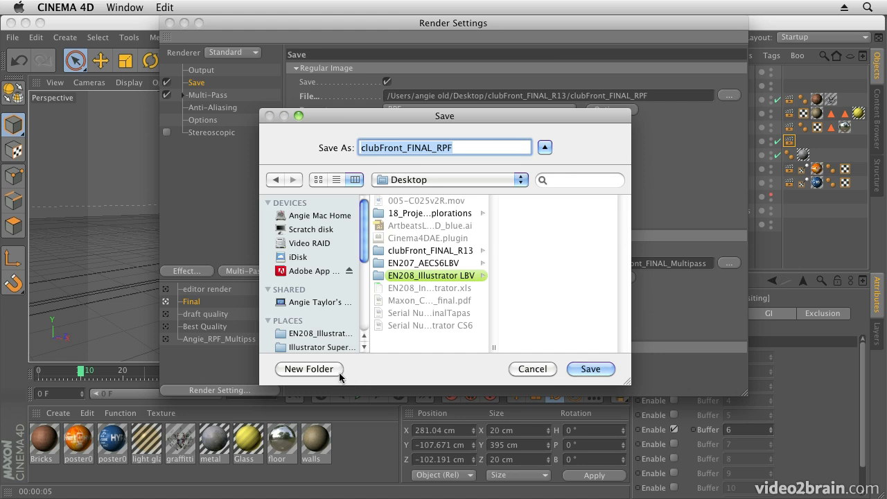
left_click(308, 369)
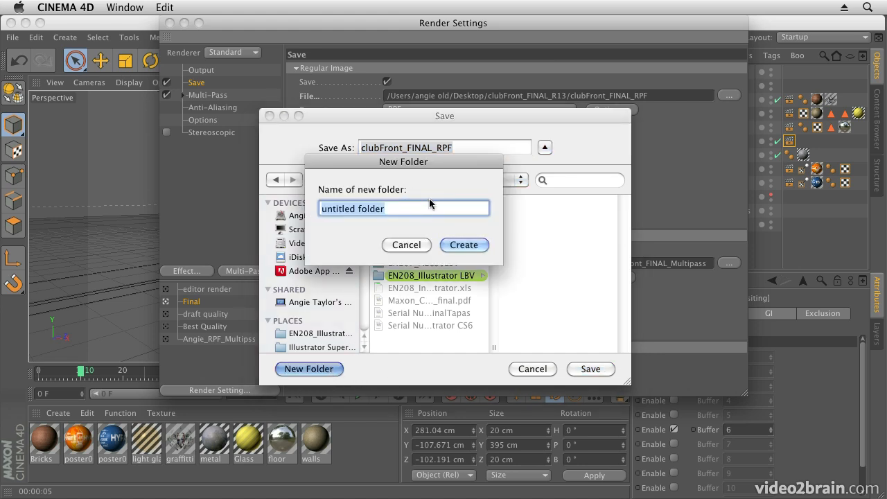
type("RPF sequence")
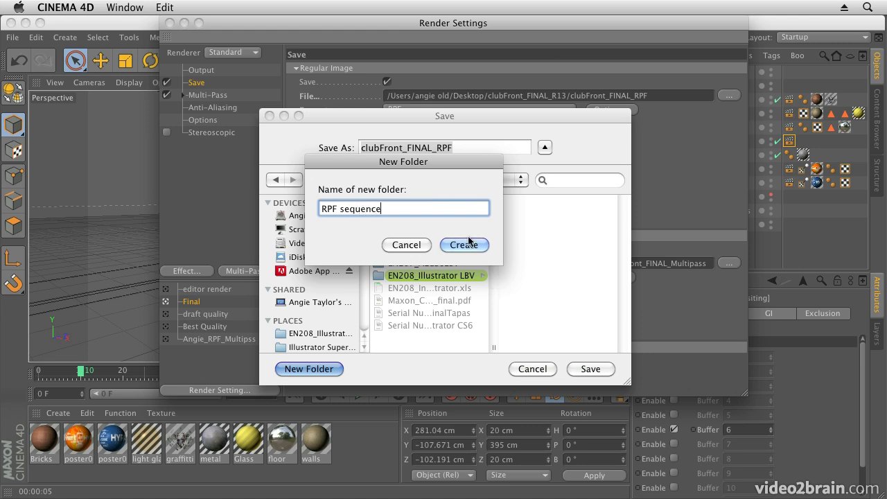
left_click(463, 244)
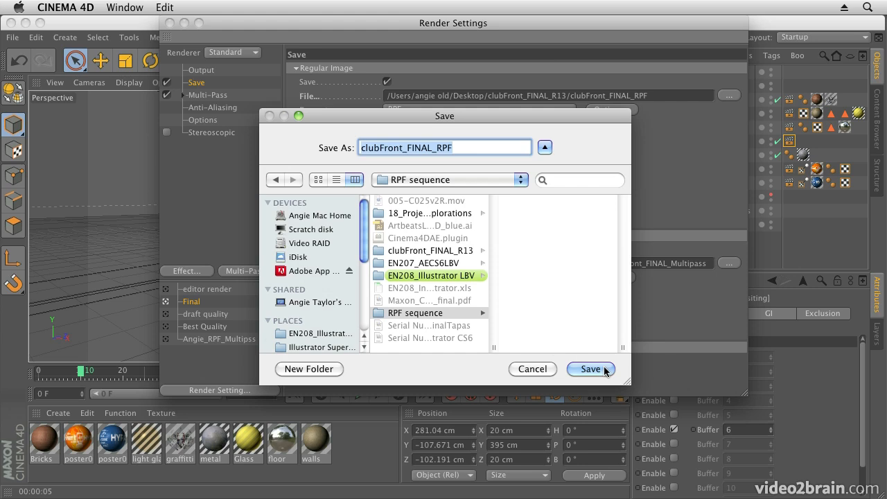
left_click(590, 369)
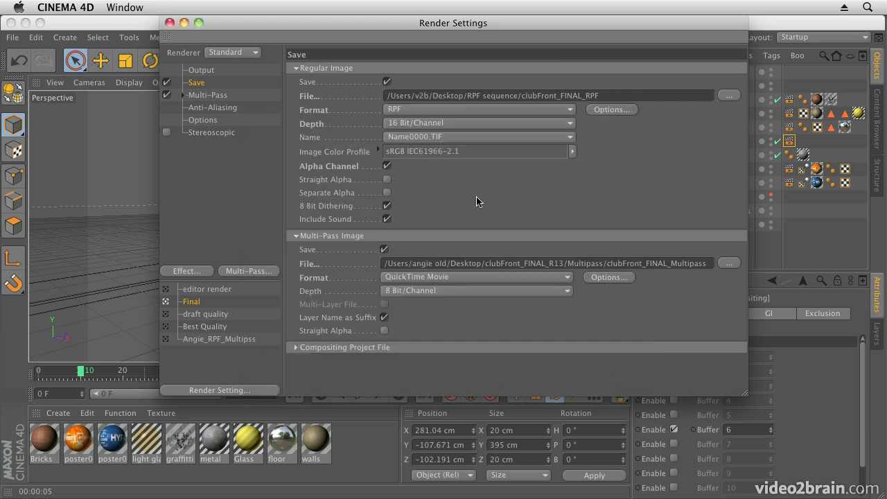
mouse_move(349, 174)
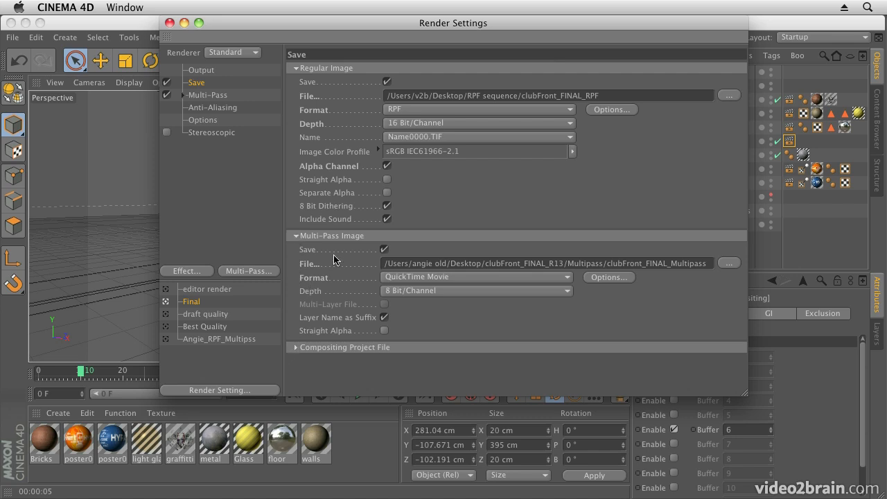
mouse_move(713, 270)
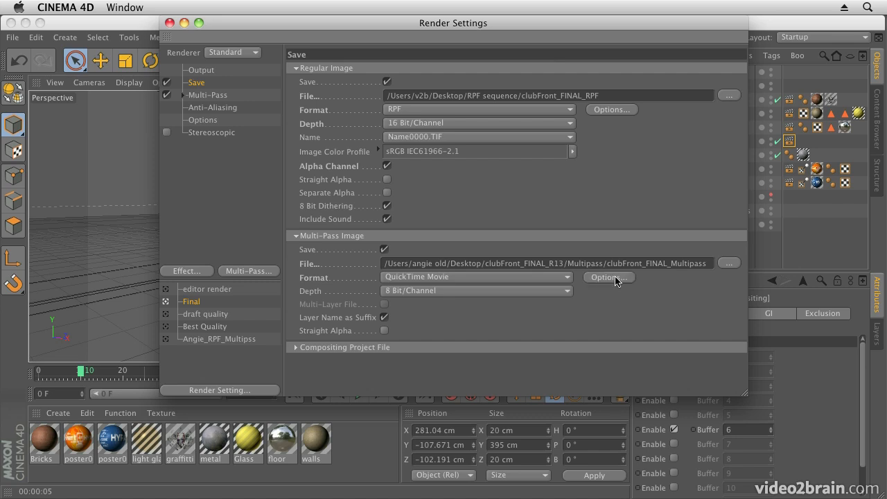
mouse_move(611, 280)
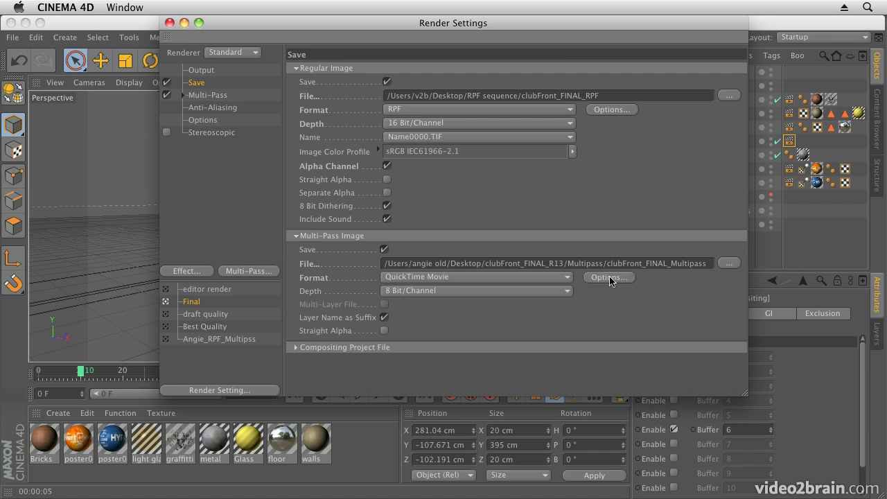
mouse_move(609, 277)
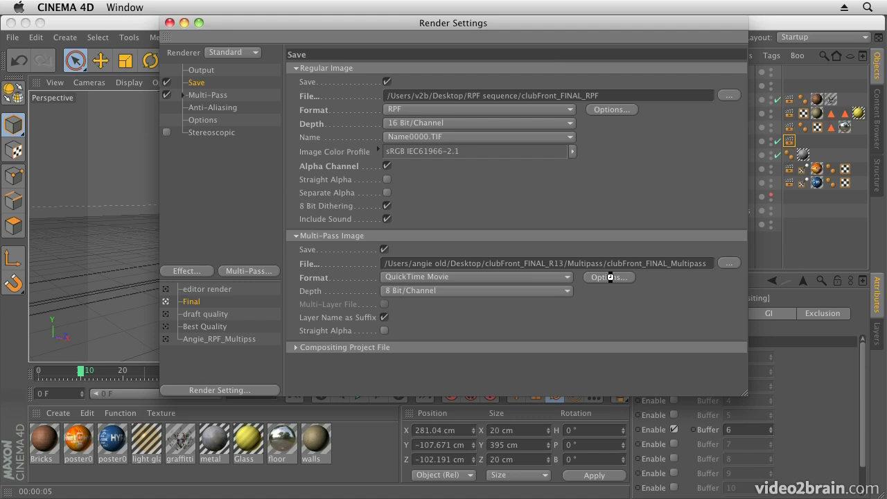
mouse_move(624, 277)
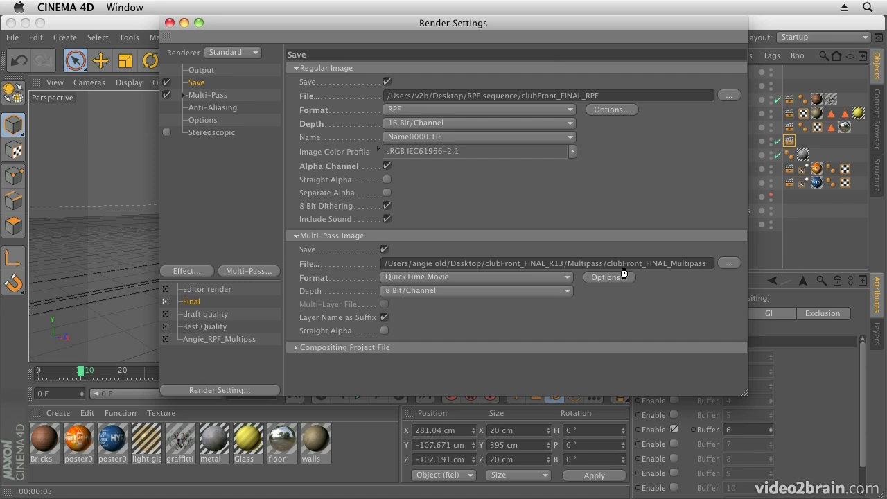
mouse_move(610, 280)
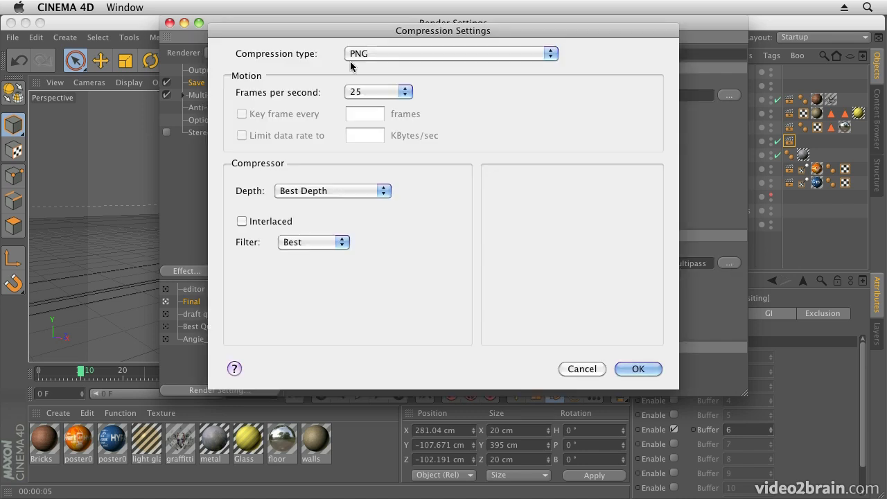
mouse_move(558, 222)
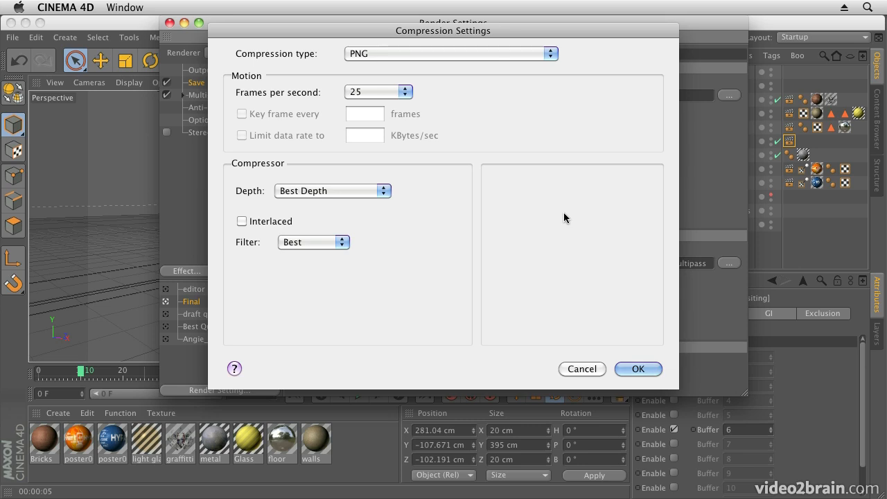
mouse_move(491, 69)
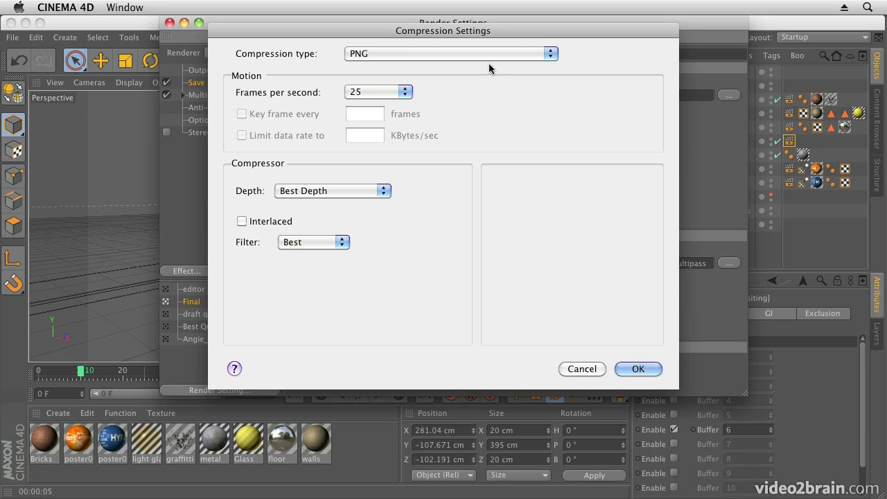
mouse_move(344, 183)
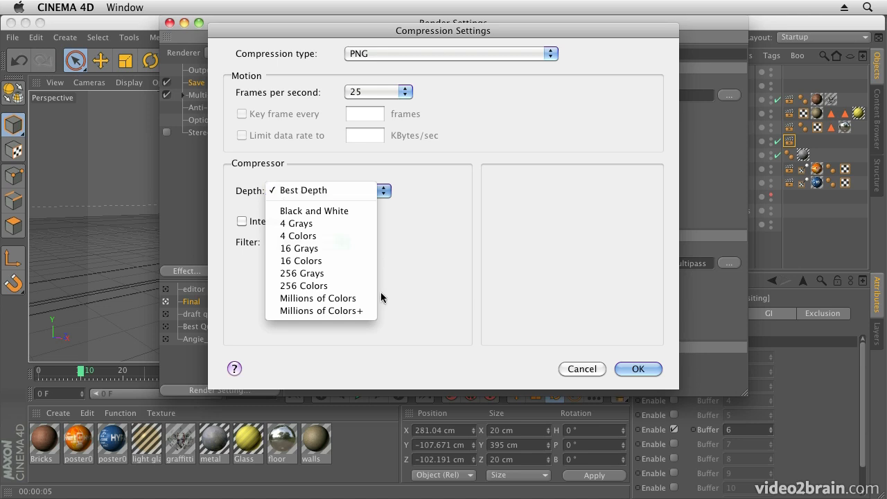
Set the multi-pass QuickTime PNG compressor depth to Millions of Colors+ and accept it
left_click(319, 311)
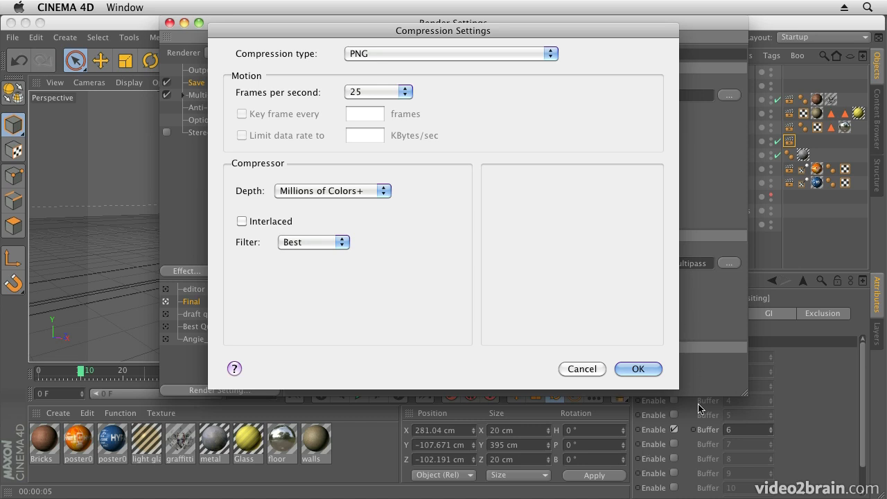
left_click(638, 369)
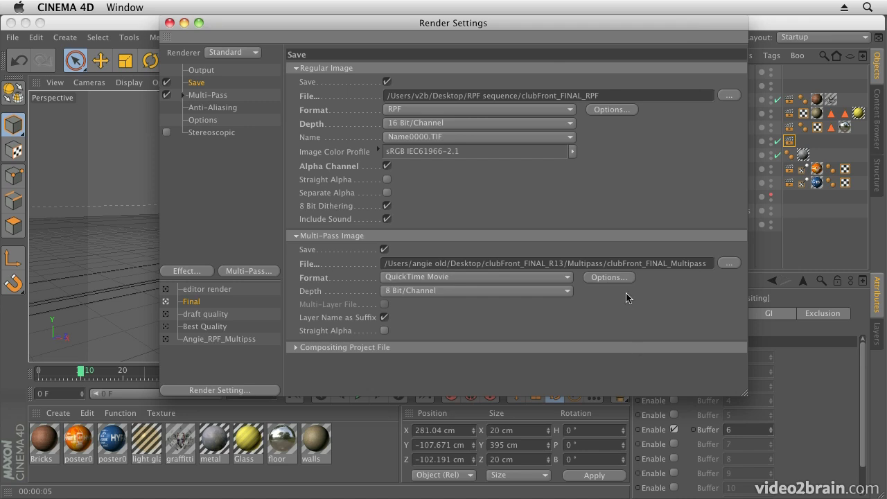
Save the multi-pass output as clubFront_FINAL_Multipass inside a new 'Multipass' folder on the Desktop
left_click(729, 264)
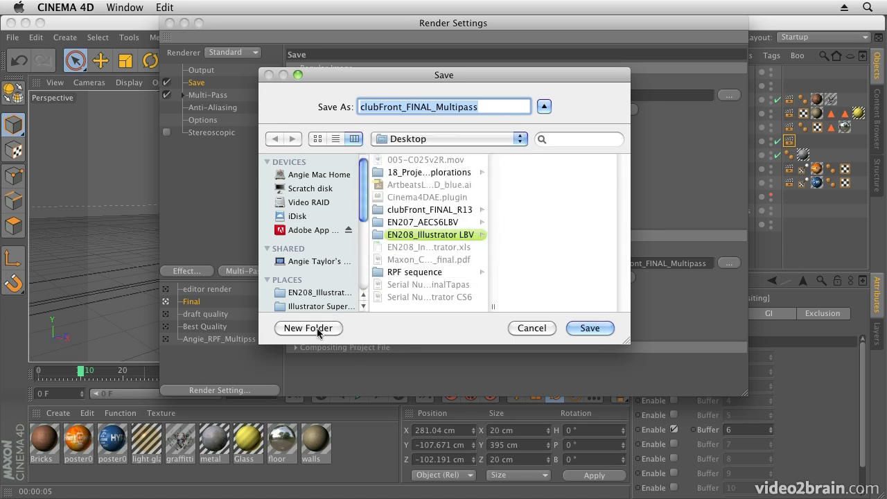
left_click(308, 328)
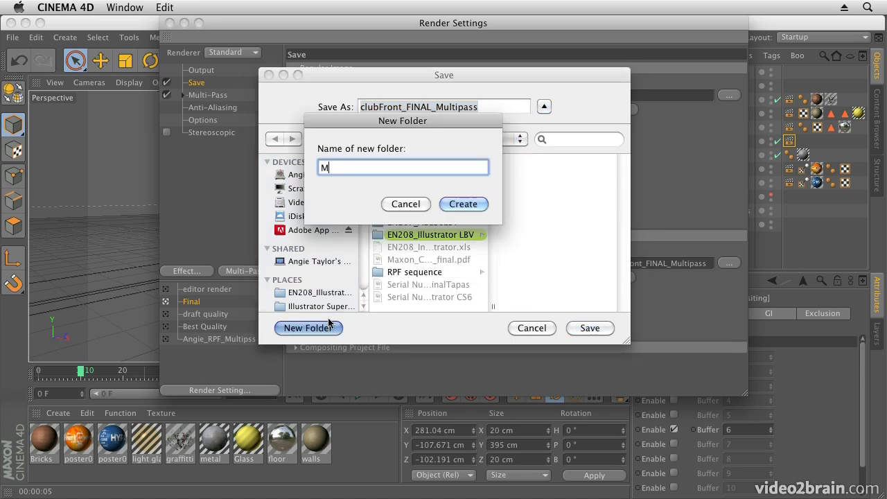
type("ultipa")
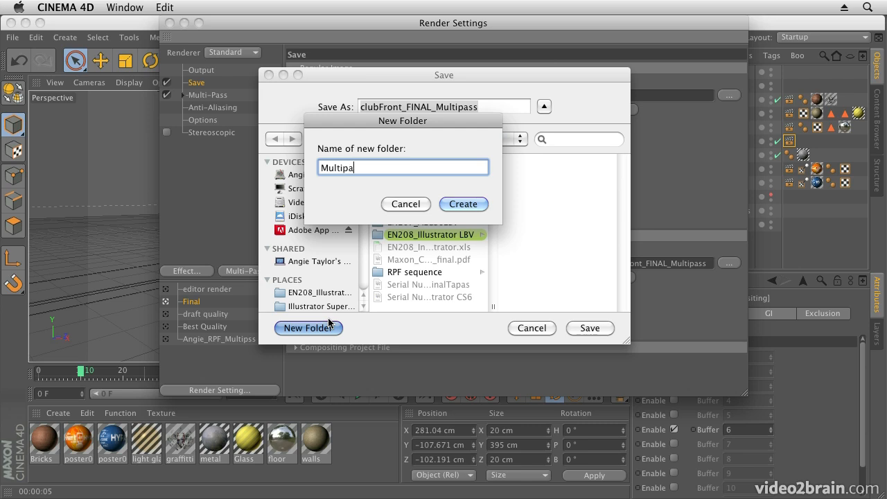
left_click(405, 204)
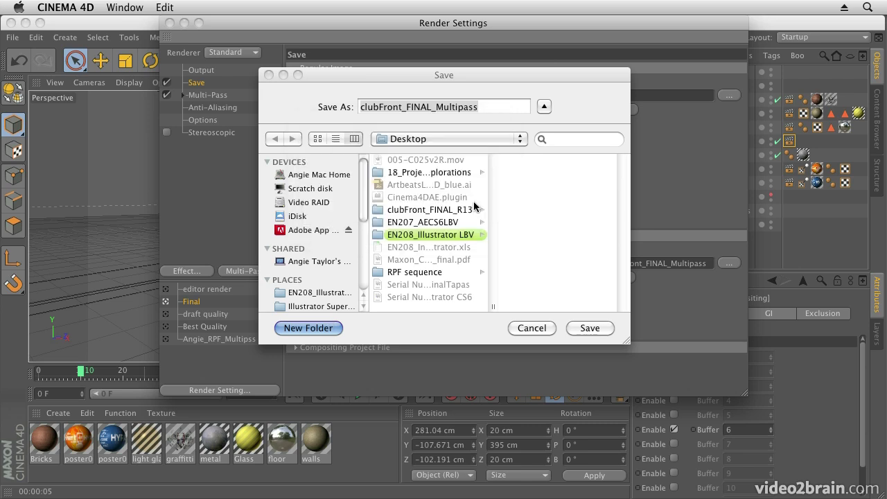
left_click(590, 327)
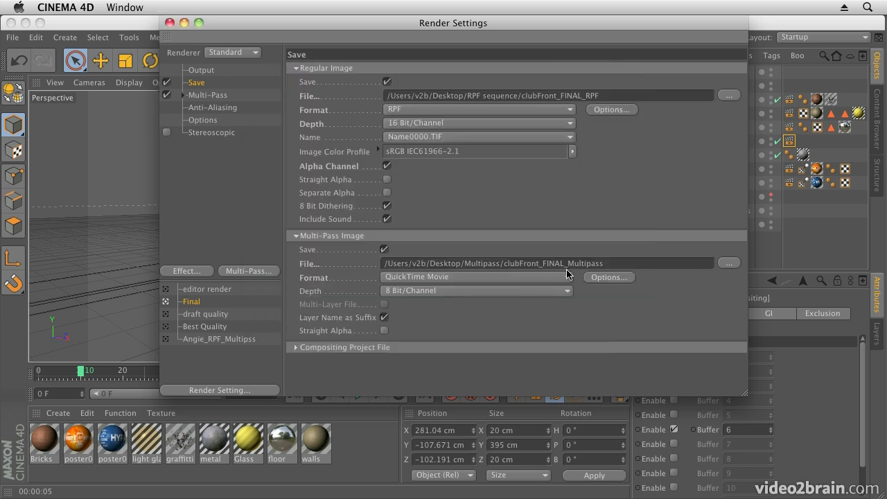
mouse_move(311, 353)
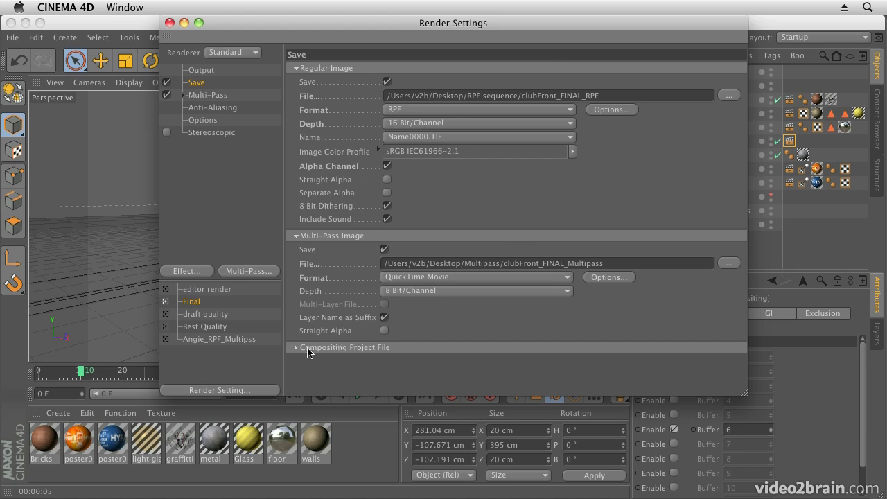
left_click(296, 347)
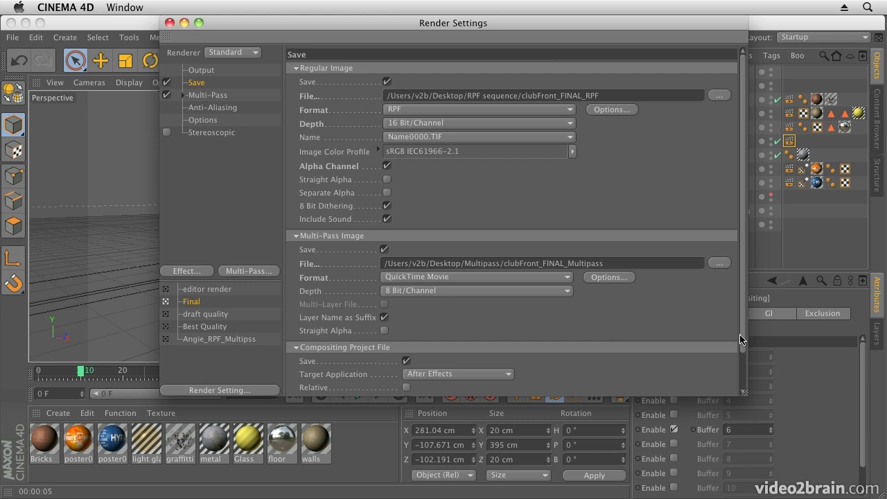
scroll("down", 3)
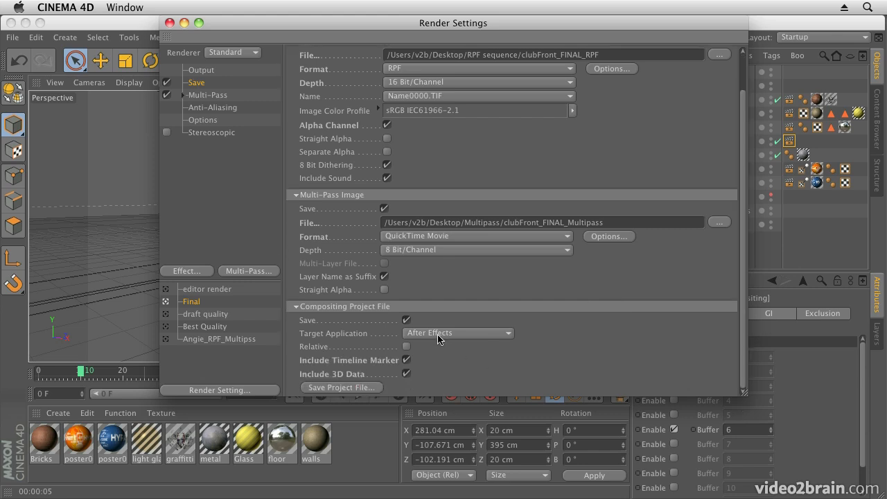
mouse_move(437, 338)
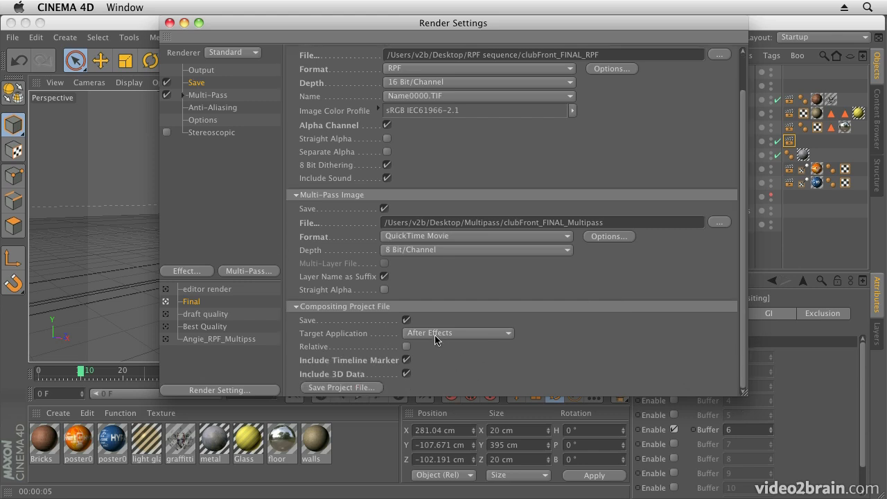
mouse_move(399, 322)
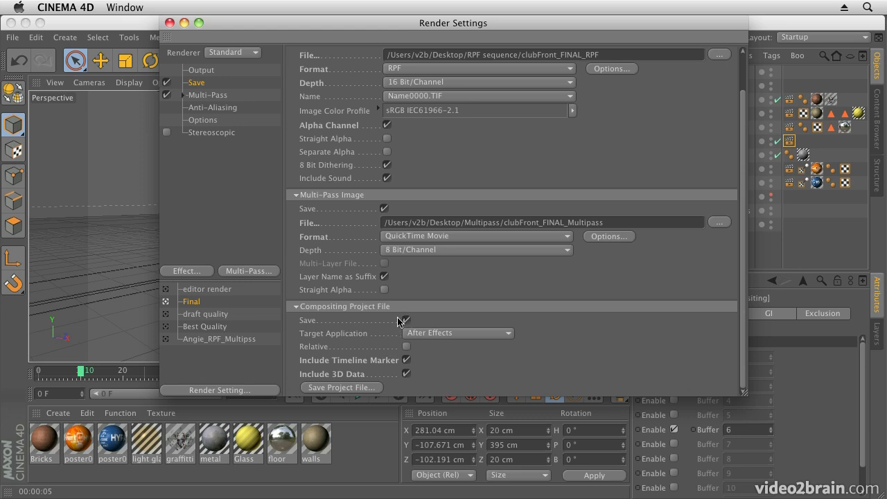
mouse_move(295, 391)
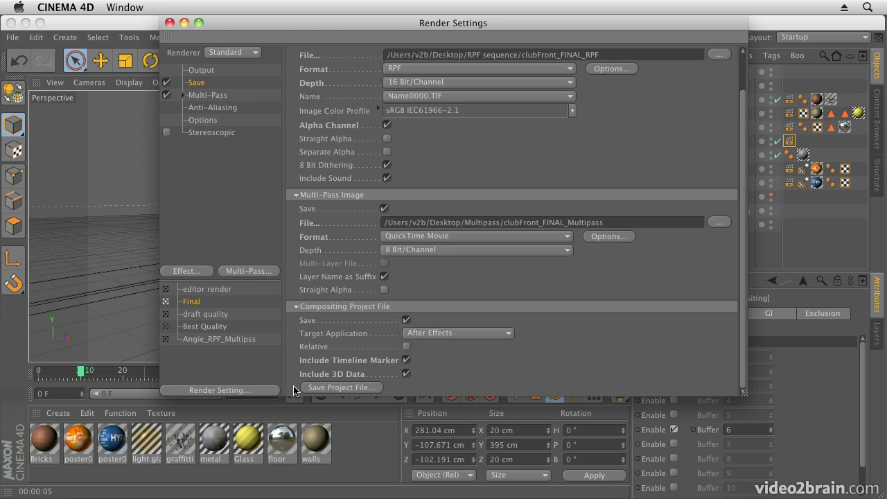
mouse_move(356, 388)
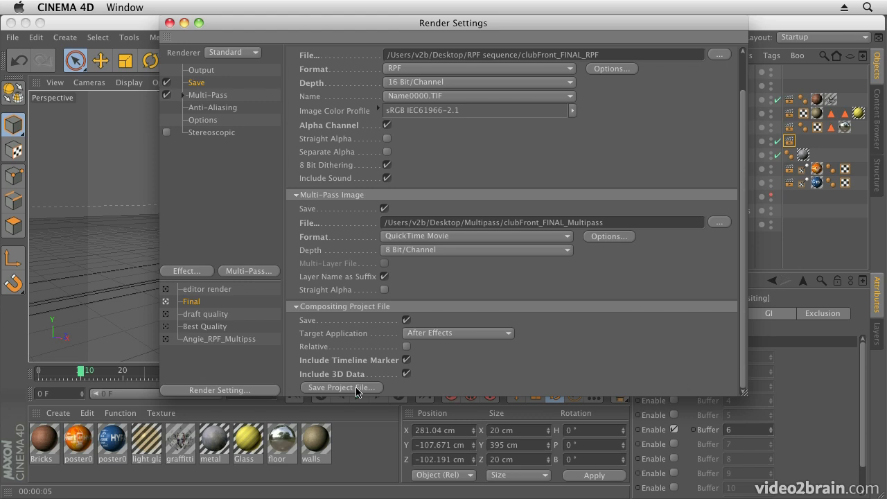
left_click(341, 389)
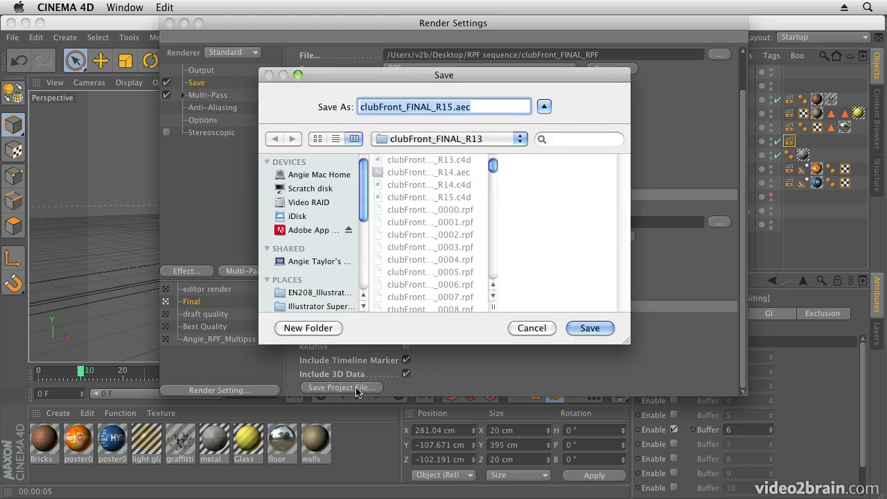
left_click(447, 138)
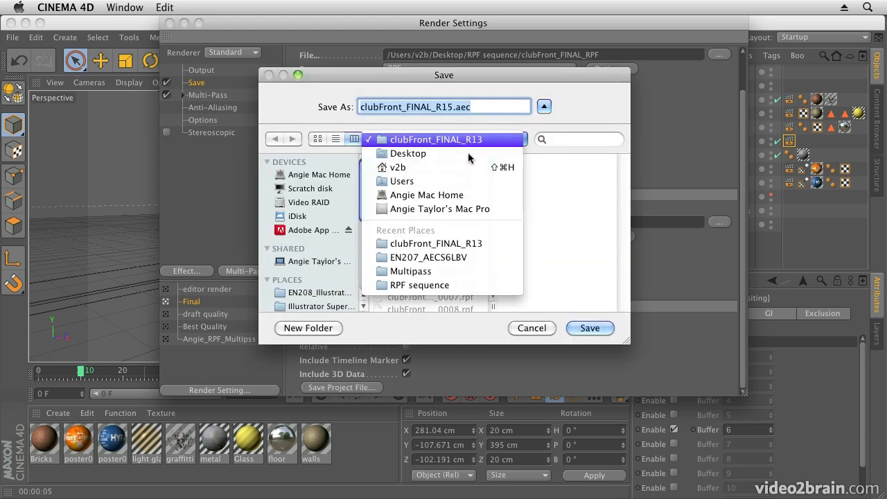
left_click(408, 153)
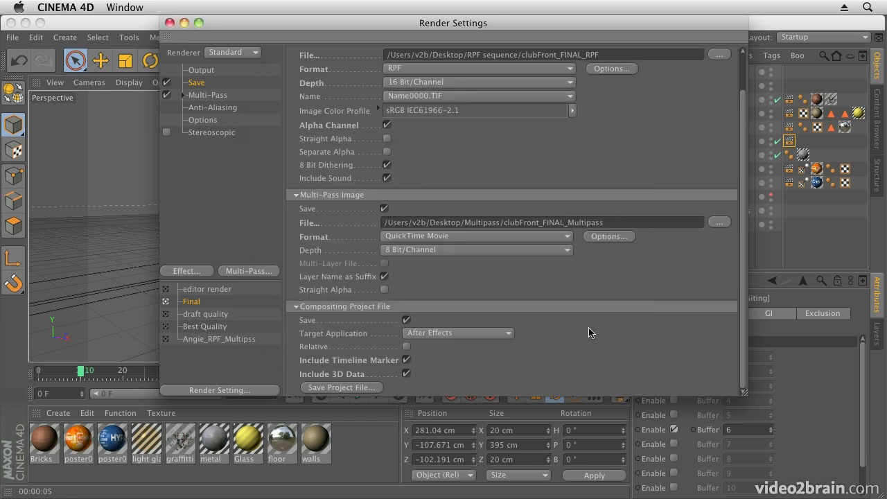
mouse_move(241, 94)
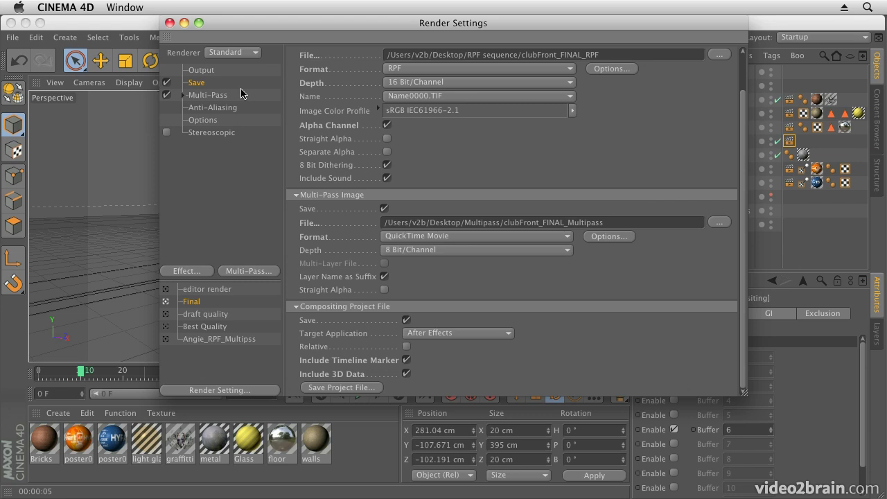
mouse_move(200, 97)
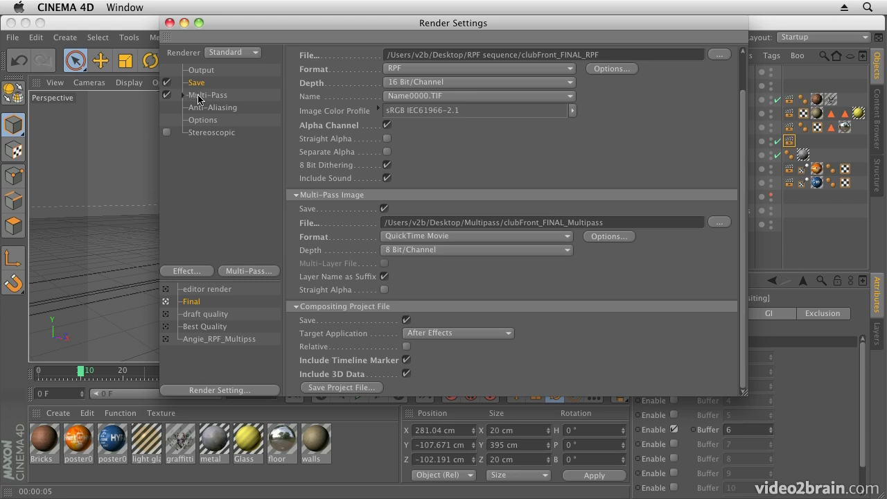
On the Multi-Pass page set Separate Lights to All with 3 Channels: Diffuse, Specular, Shadow
left_click(207, 94)
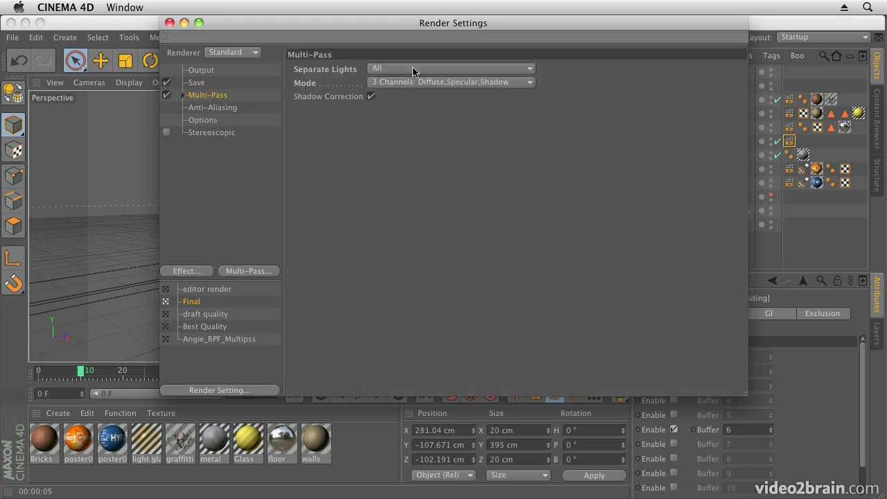
left_click(451, 68)
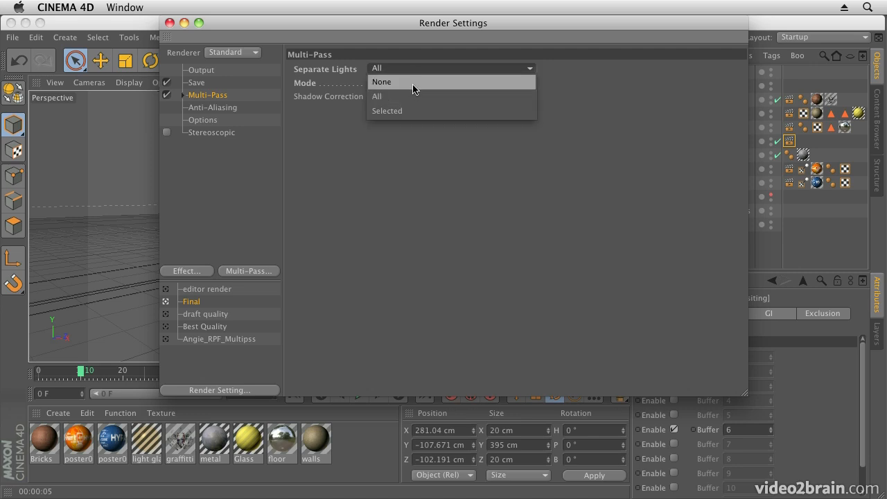
left_click(383, 82)
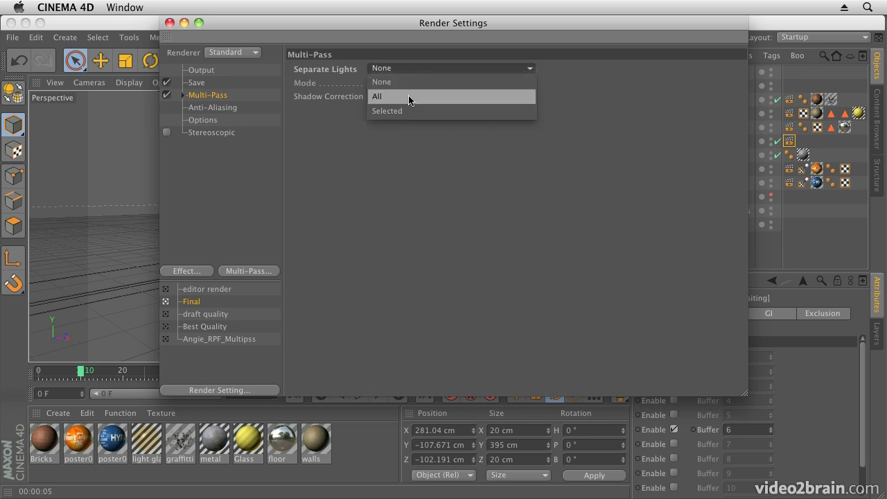
left_click(377, 96)
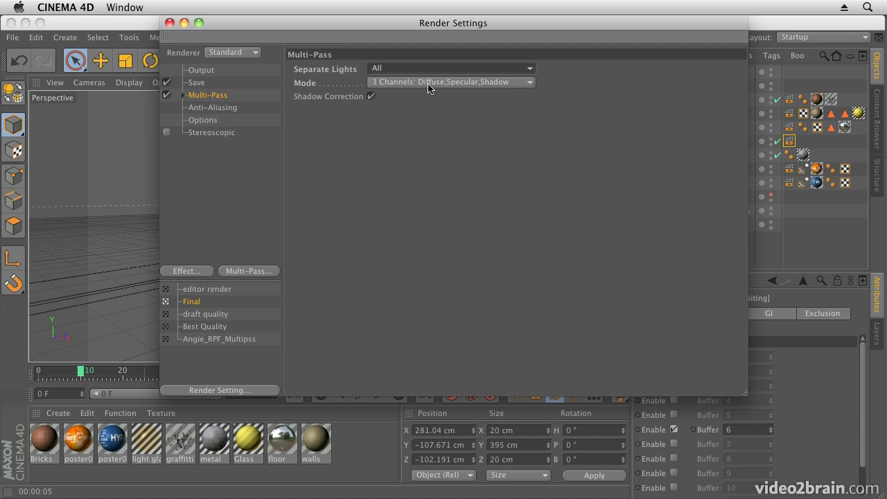
mouse_move(513, 85)
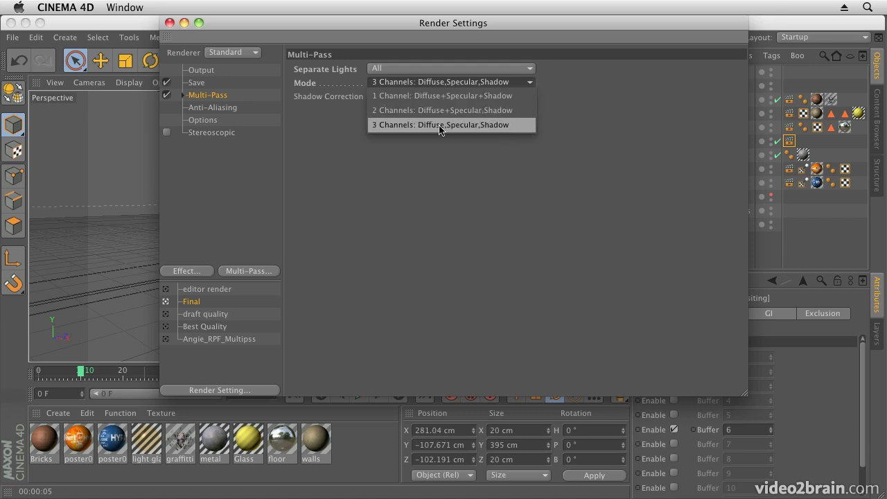
mouse_move(447, 130)
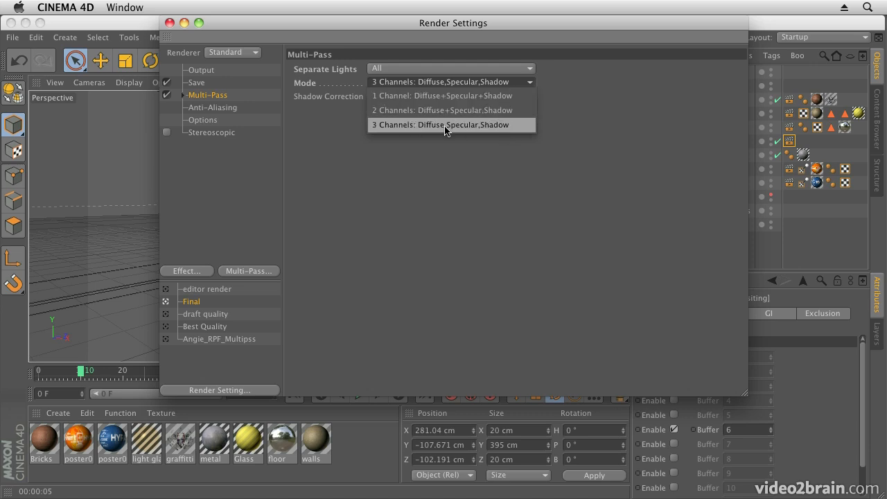
left_click(446, 125)
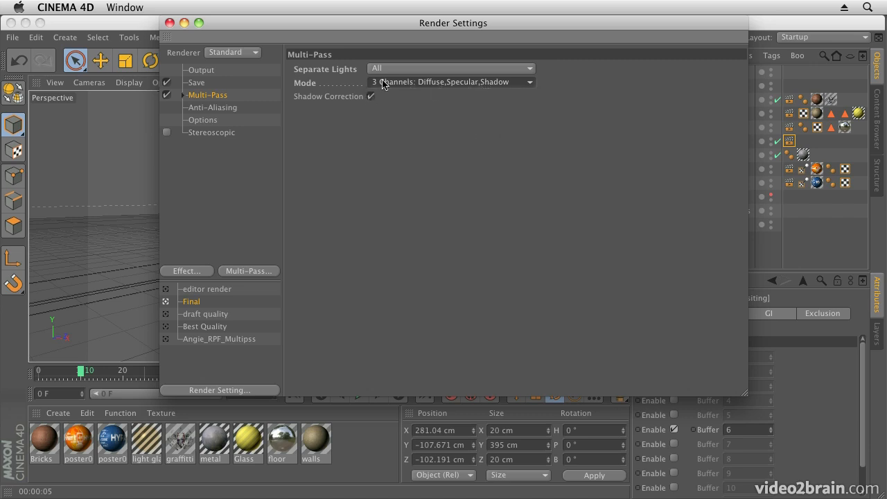
mouse_move(211, 114)
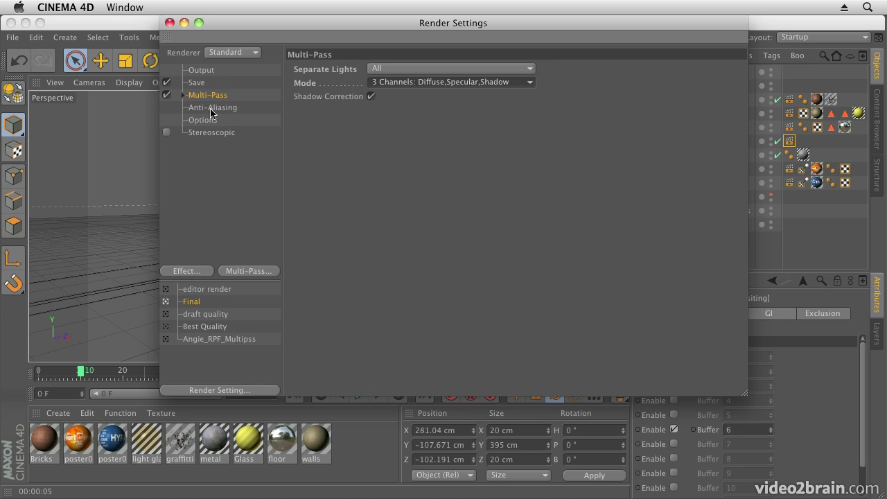
Keep Anti-Aliasing at Best with the Cubic filter and turn Stereoscopic rendering off
left_click(212, 108)
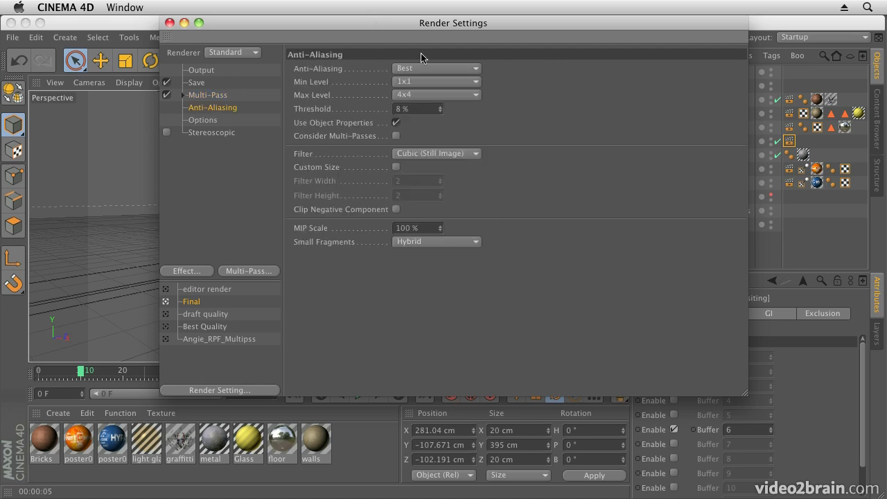
mouse_move(467, 156)
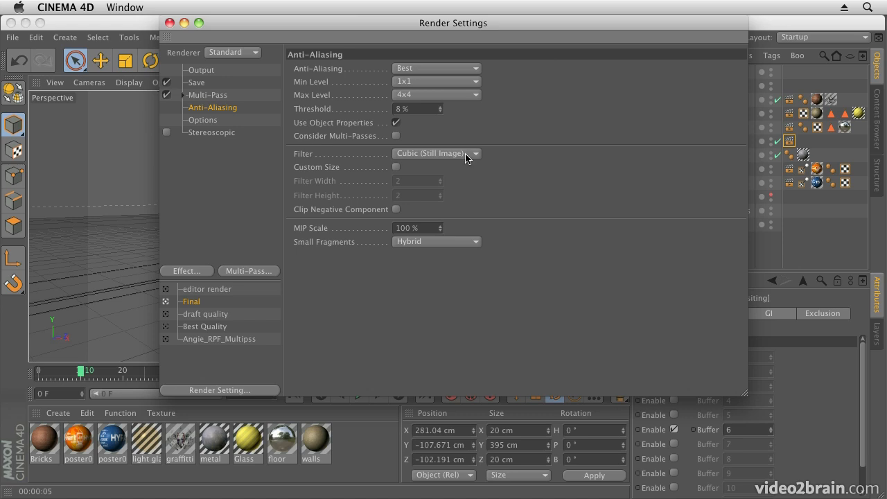
left_click(436, 68)
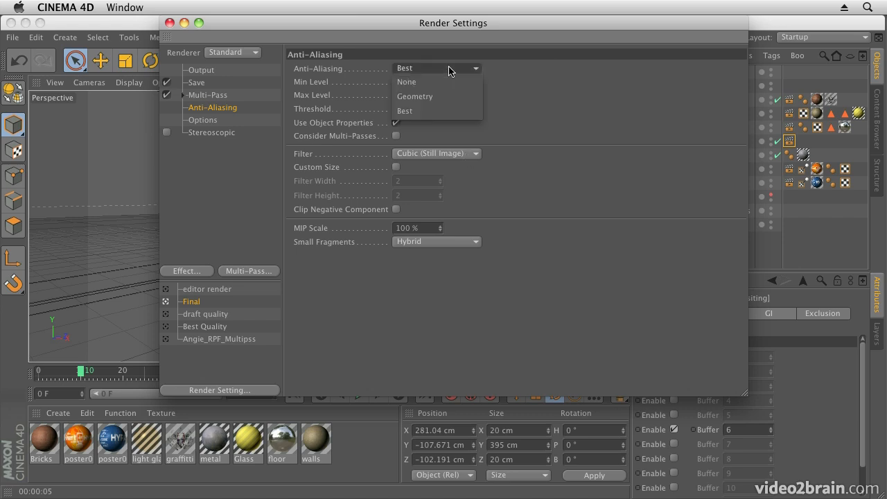
left_click(405, 111)
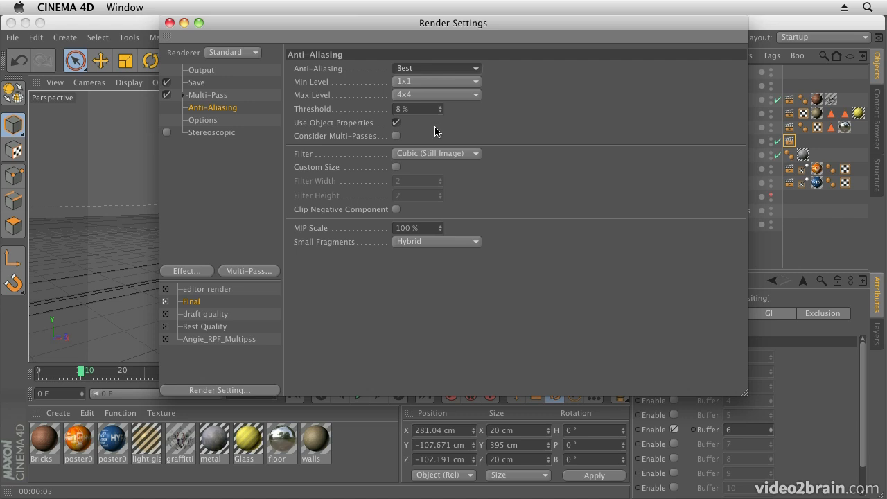
left_click(437, 152)
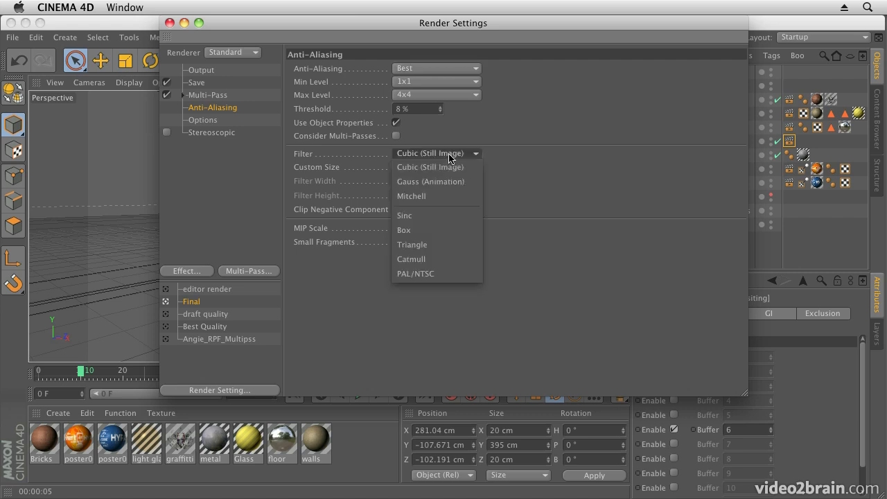
mouse_move(443, 197)
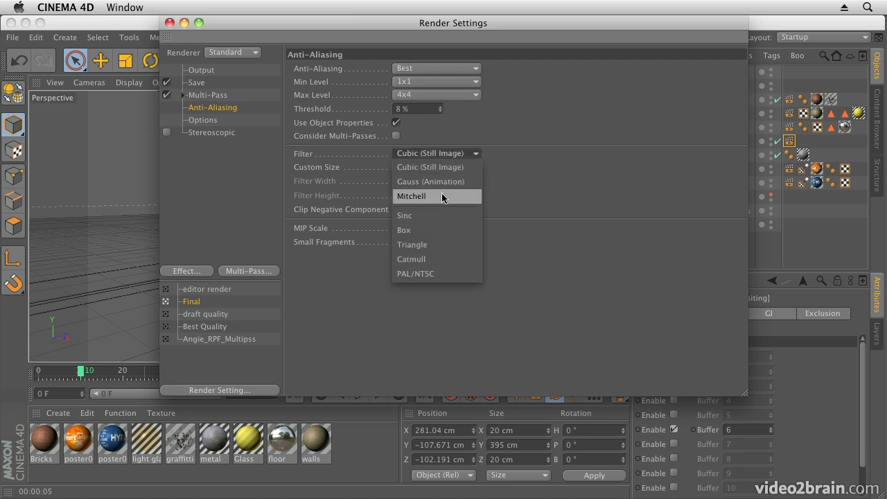
mouse_move(449, 172)
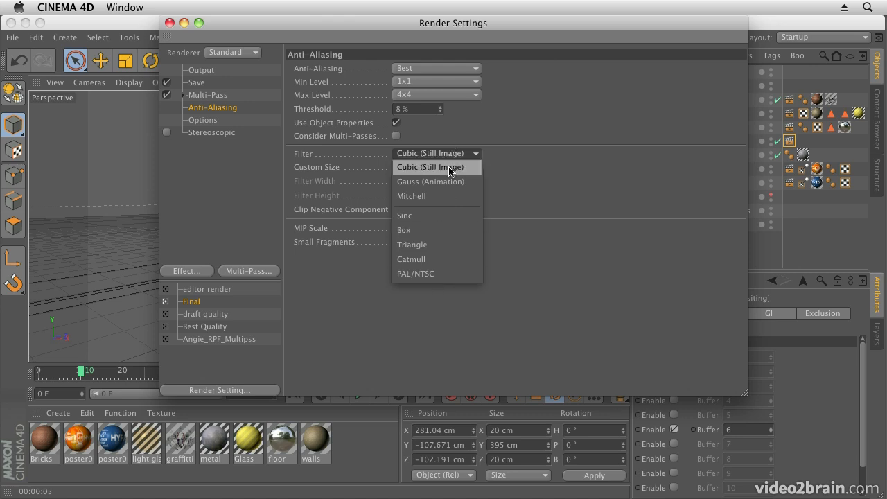
mouse_move(448, 188)
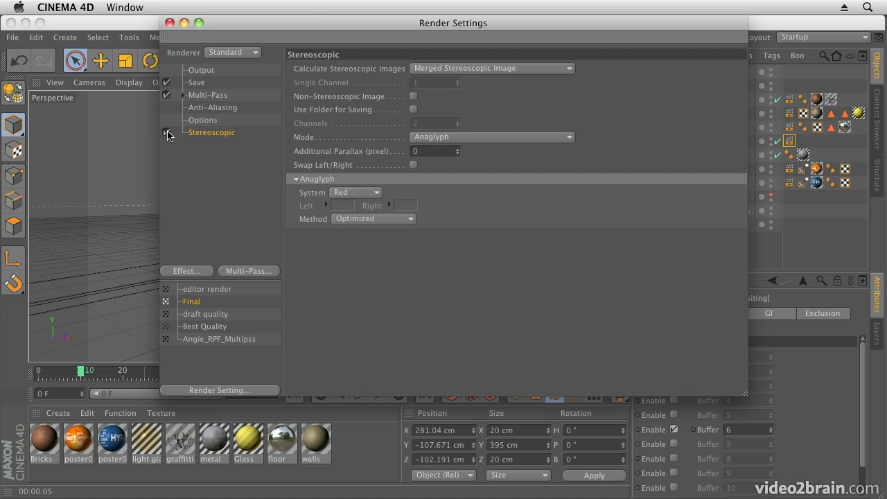
left_click(166, 135)
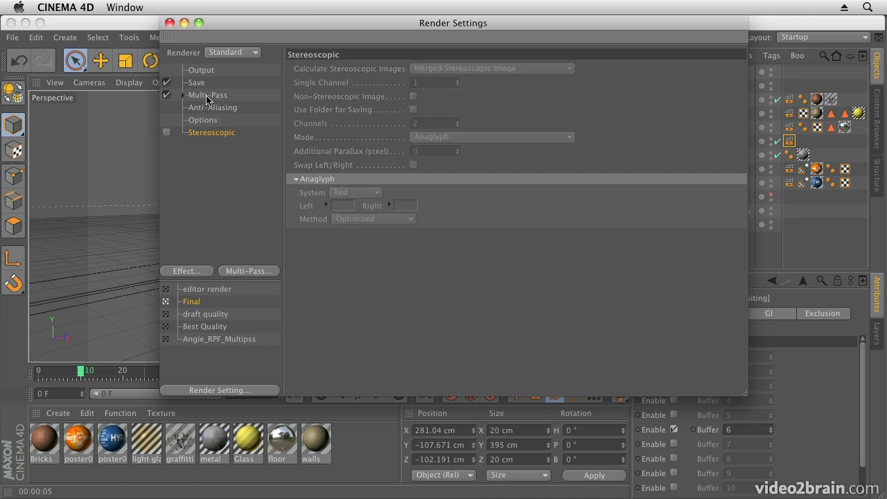
left_click(207, 94)
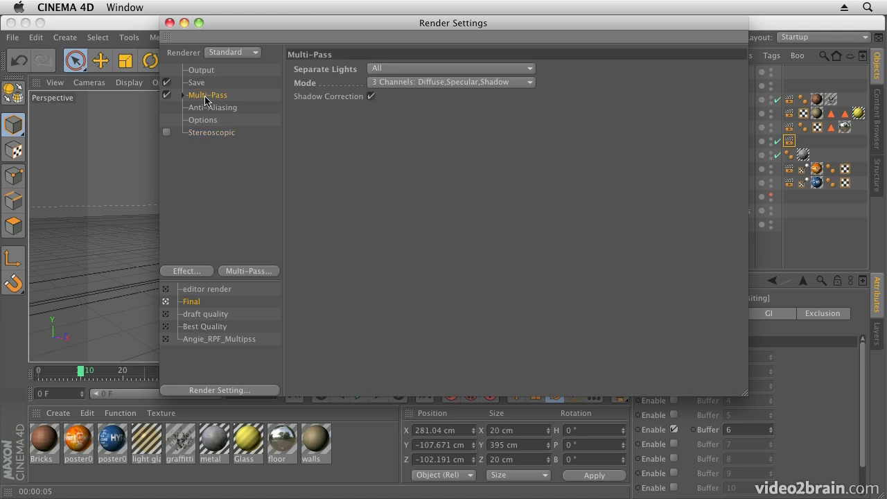
left_click(182, 95)
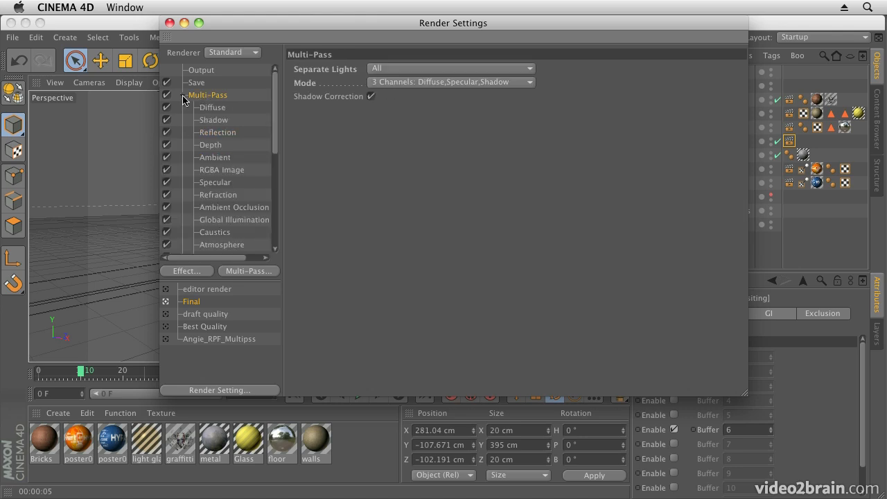
scroll("down", 3)
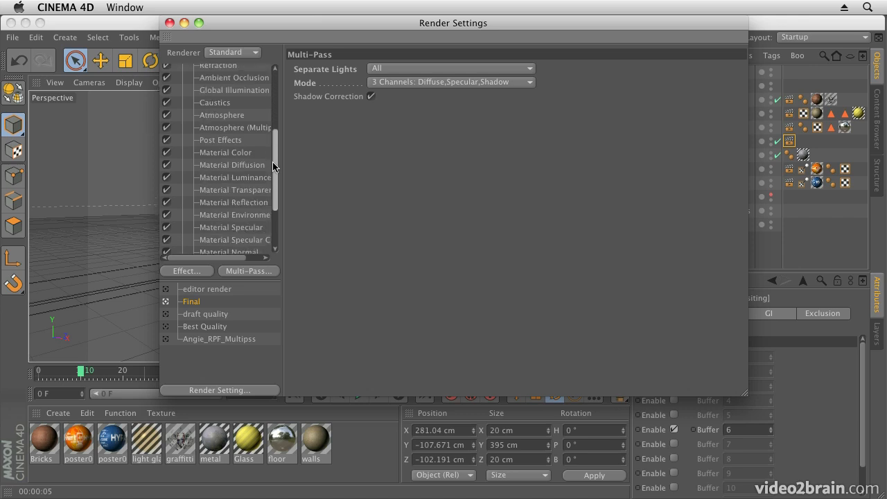
scroll("down", 3)
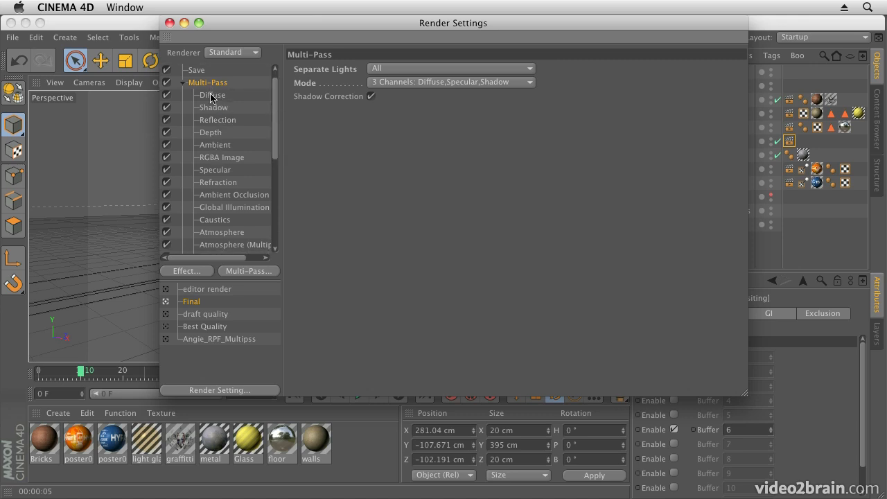
mouse_move(217, 103)
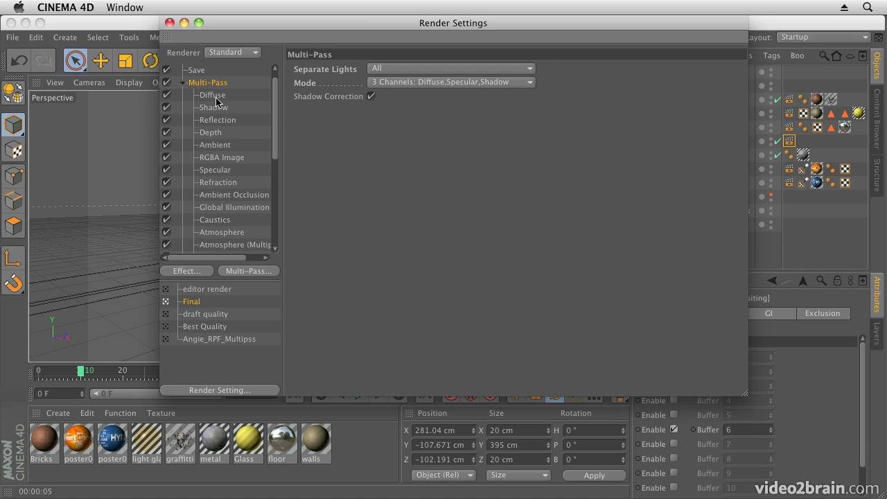
mouse_move(218, 105)
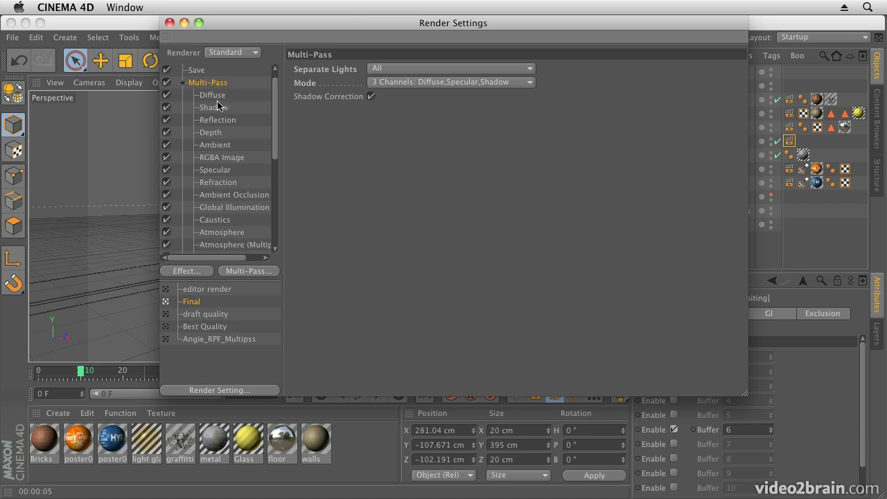
mouse_move(241, 154)
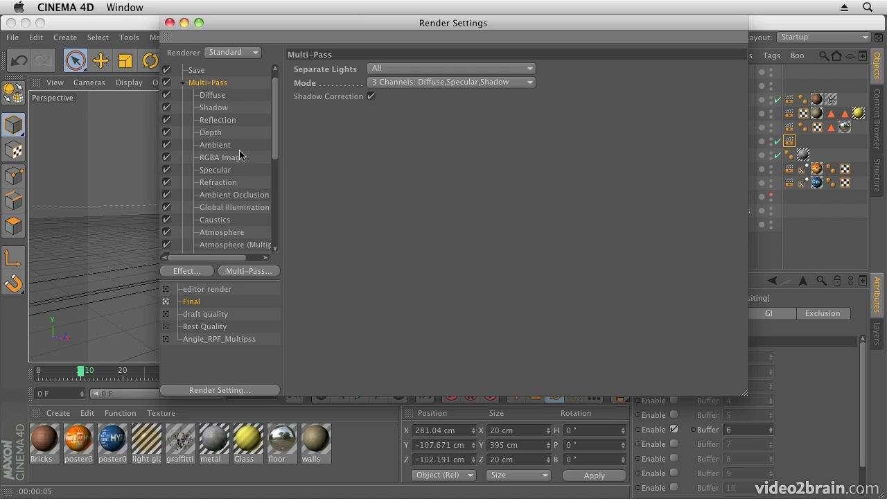
mouse_move(225, 202)
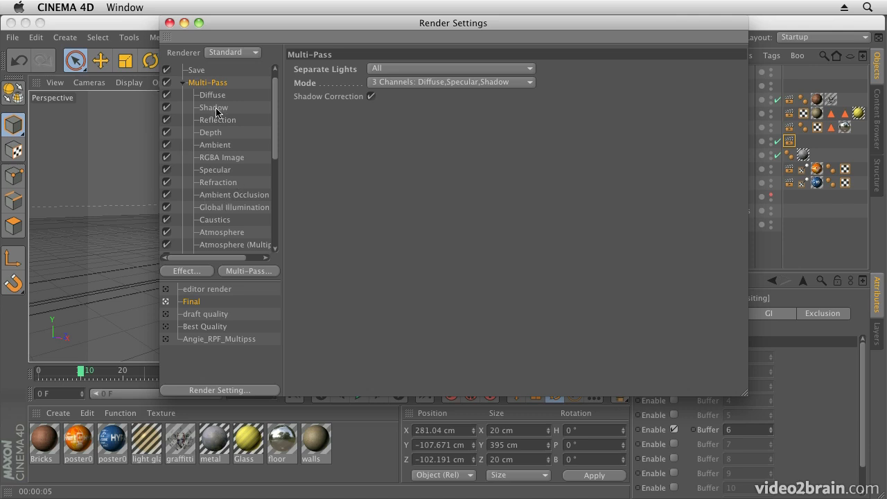
mouse_move(259, 129)
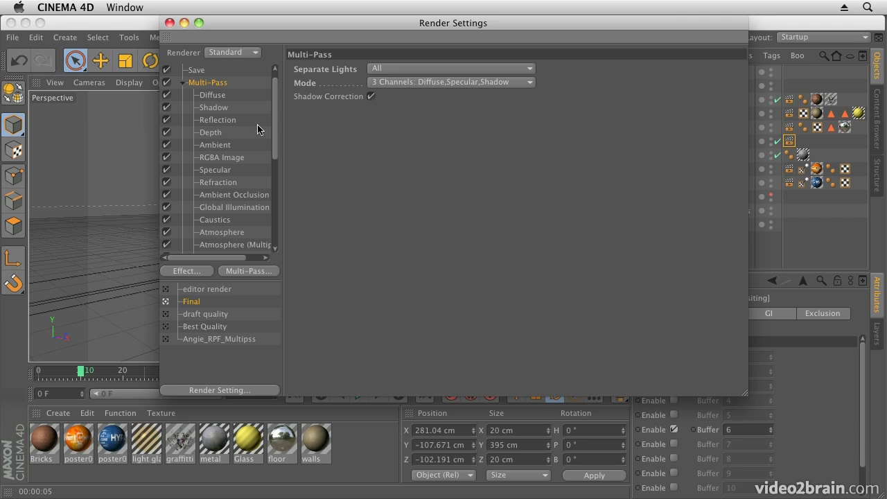
scroll("down", 3)
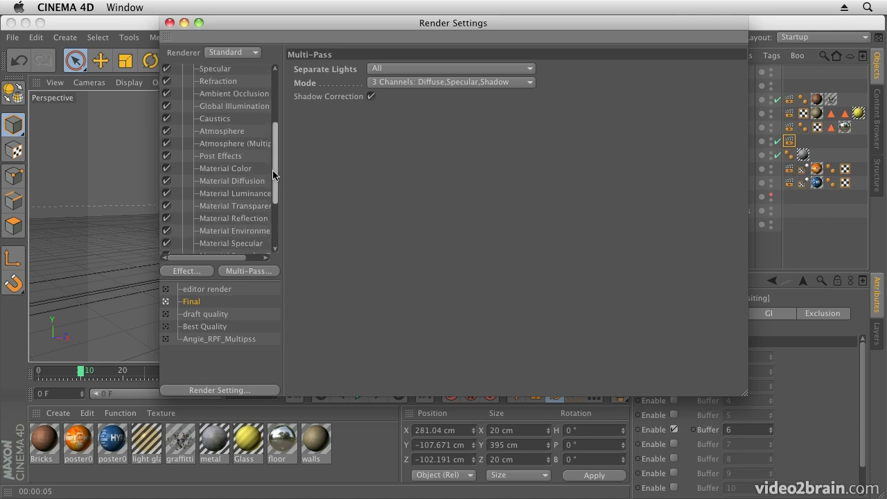
scroll("down", 3)
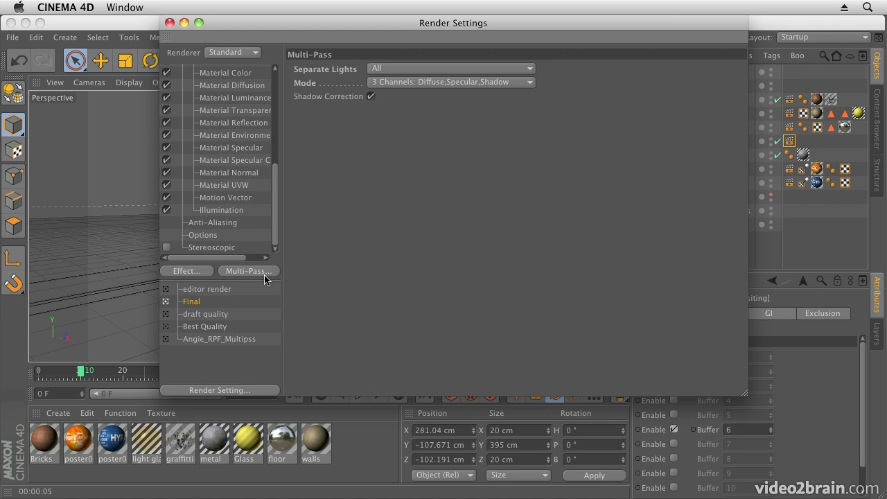
mouse_move(172, 136)
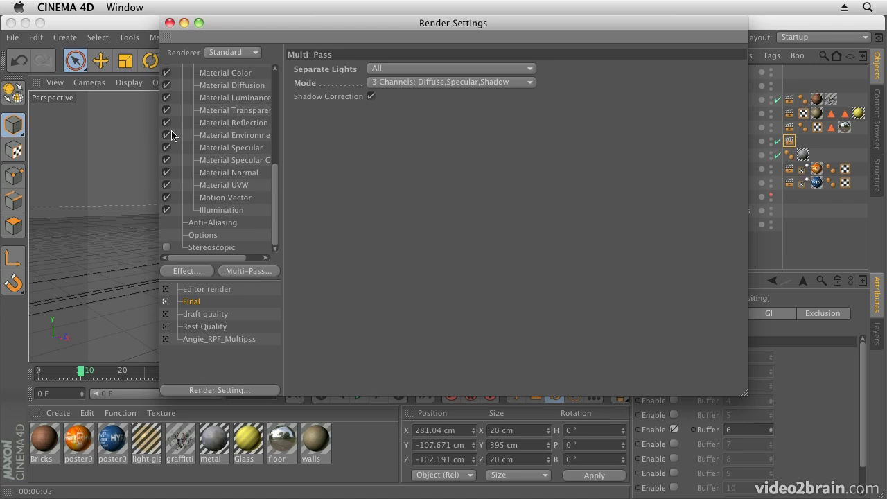
mouse_move(250, 210)
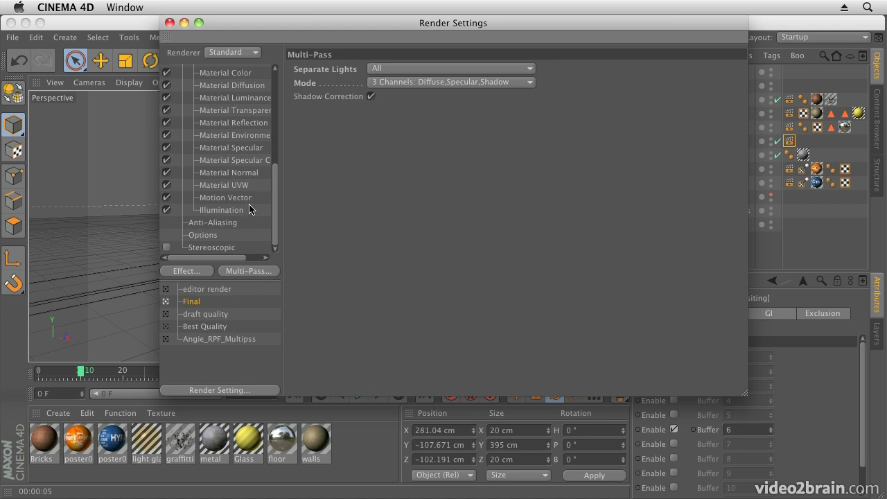
mouse_move(255, 280)
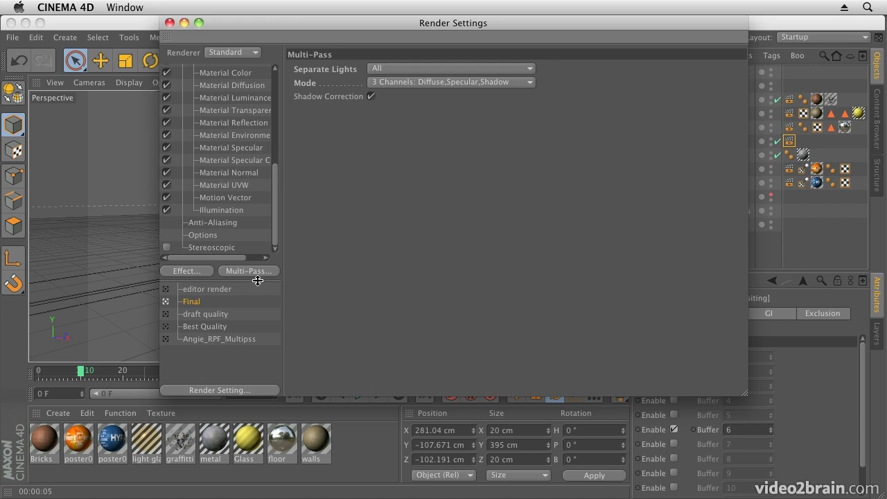
mouse_move(254, 276)
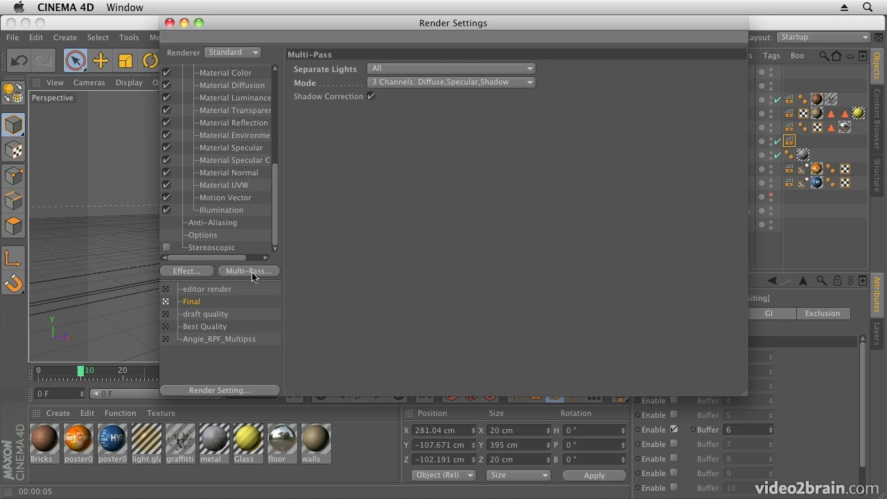
left_click(246, 271)
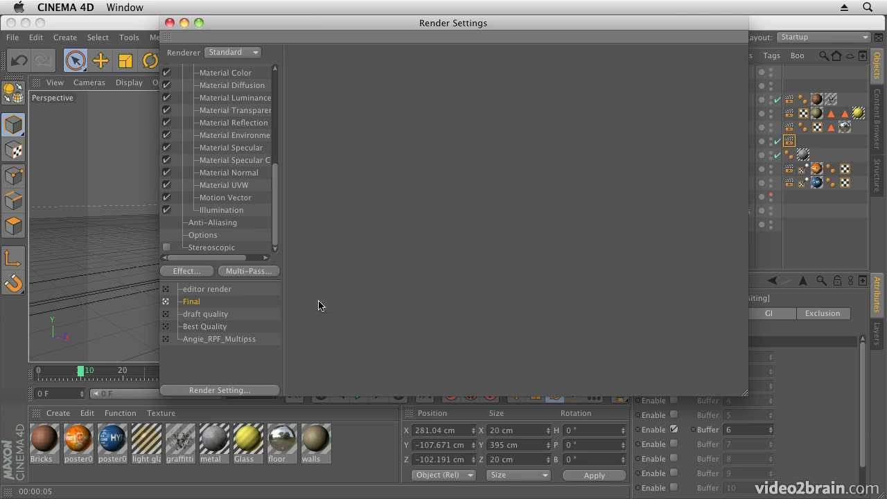
left_click(248, 270)
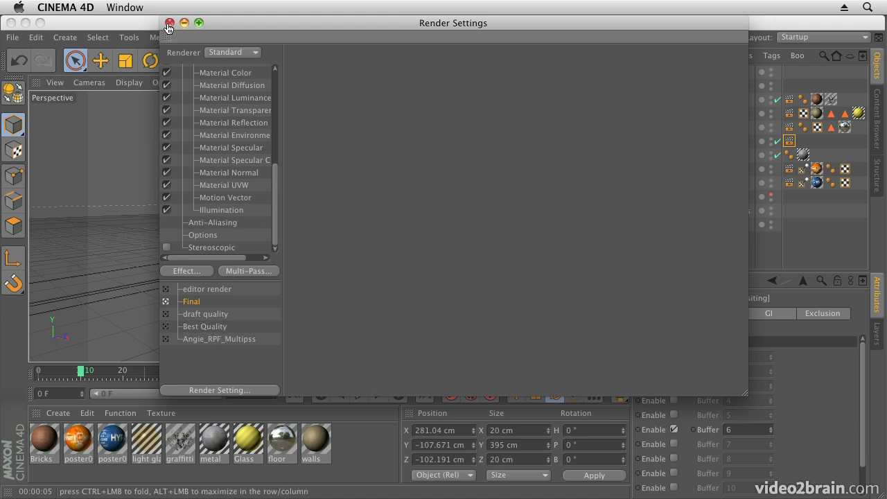
Close Render Settings and add the club scene to the Render Queue
left_click(269, 36)
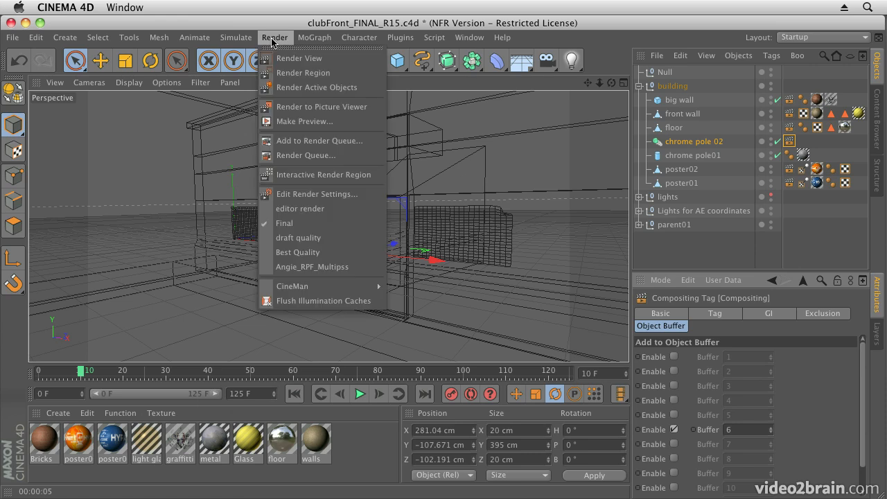
mouse_move(313, 141)
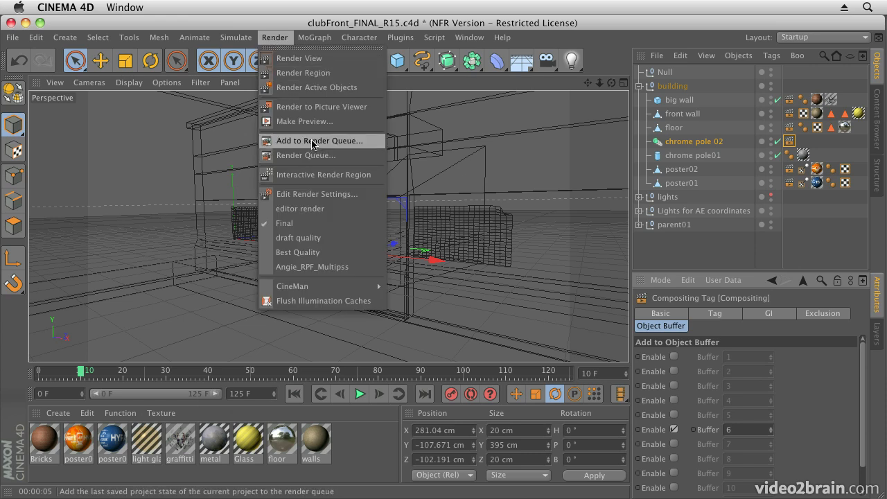
left_click(322, 140)
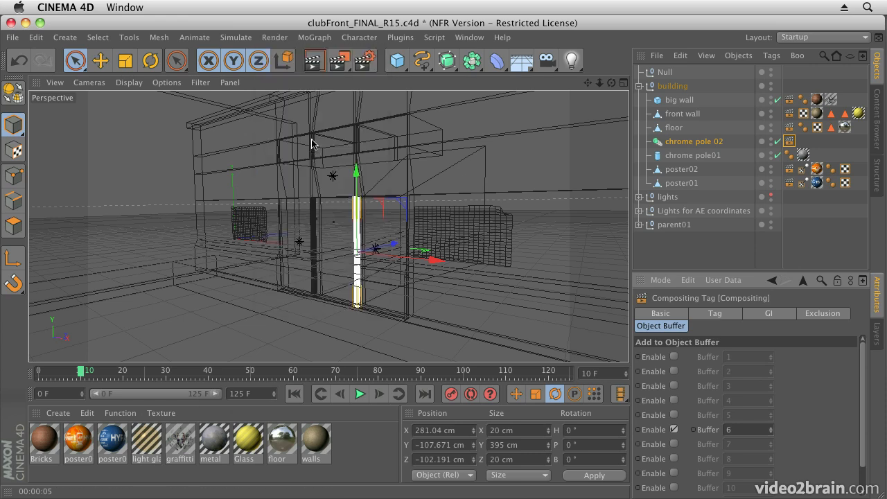
mouse_move(411, 180)
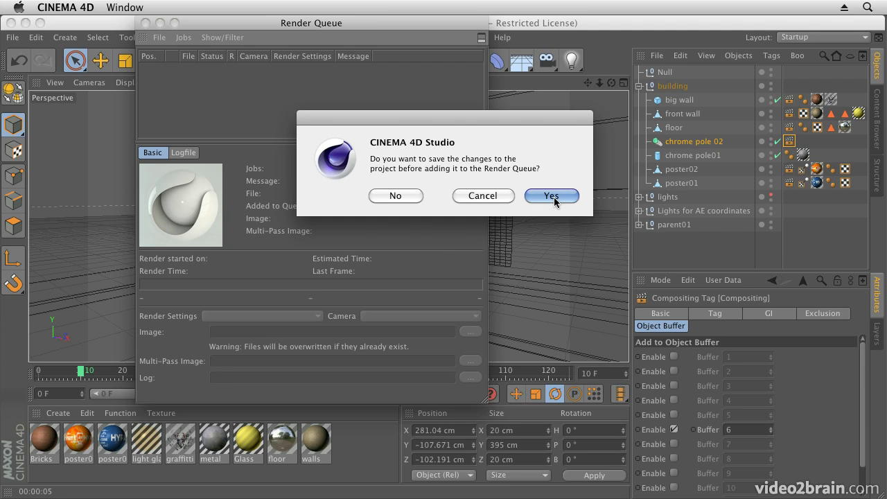
Save clubFront_FINAL_R15.c4d and review the queued job's RPF and multi-pass output paths
left_click(552, 195)
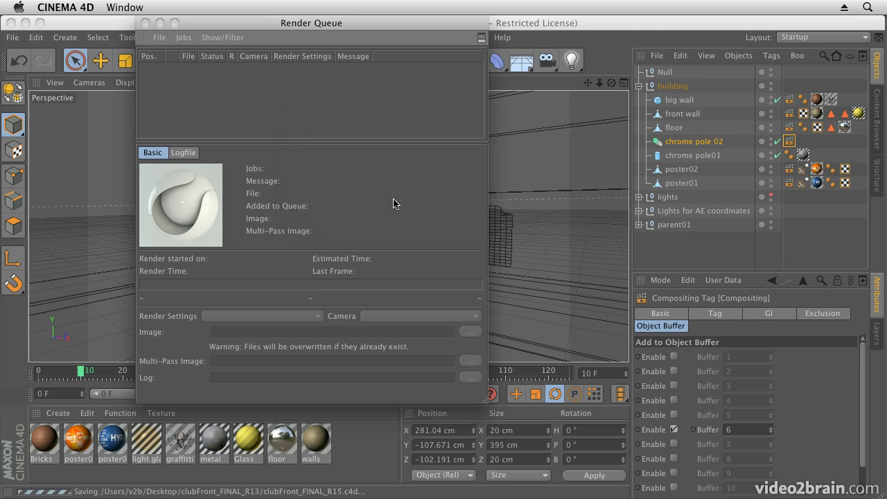
mouse_move(241, 135)
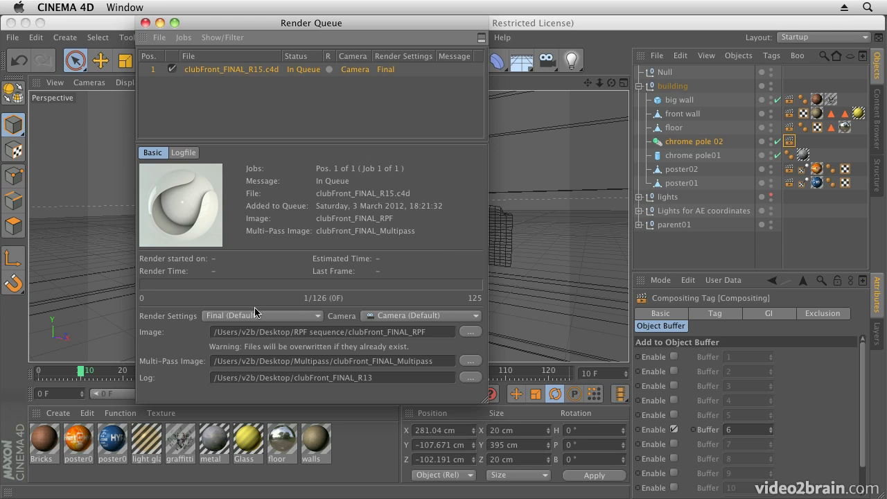
mouse_move(477, 341)
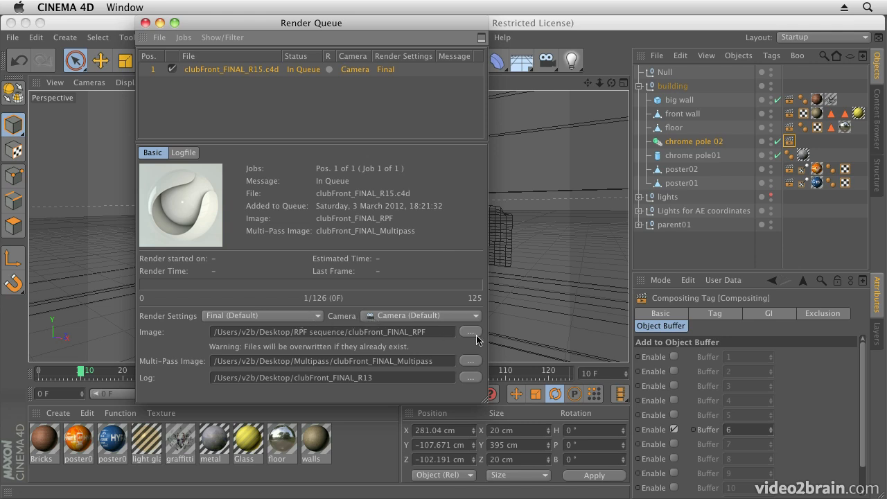
mouse_move(236, 341)
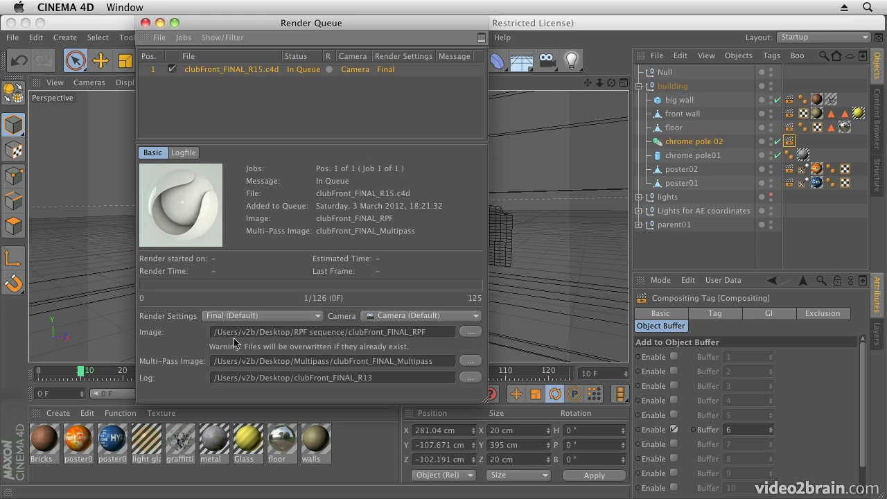
mouse_move(403, 367)
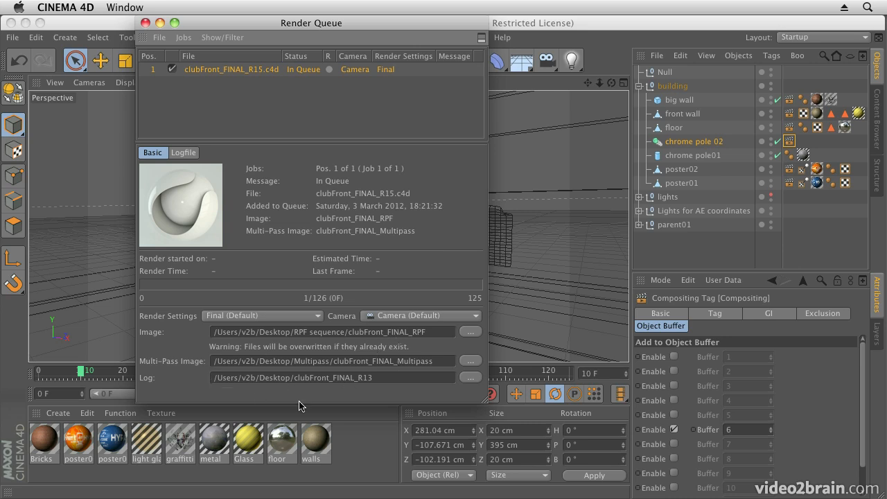
mouse_move(231, 42)
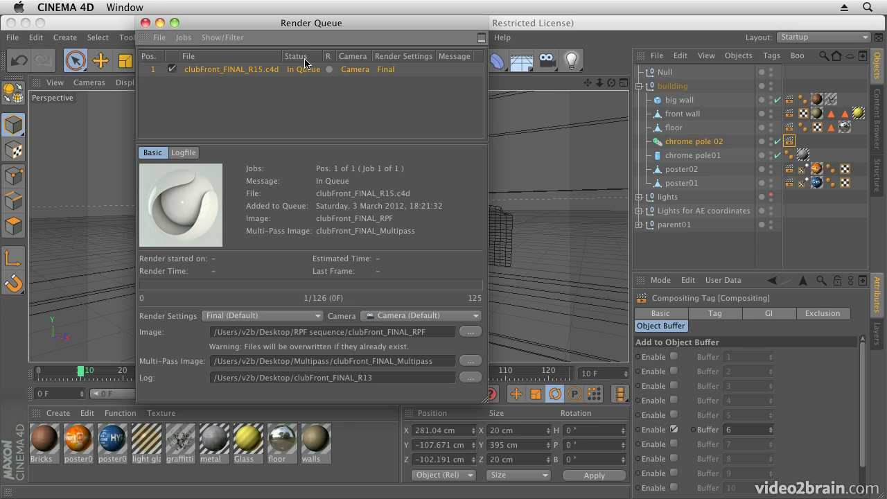
left_click(222, 38)
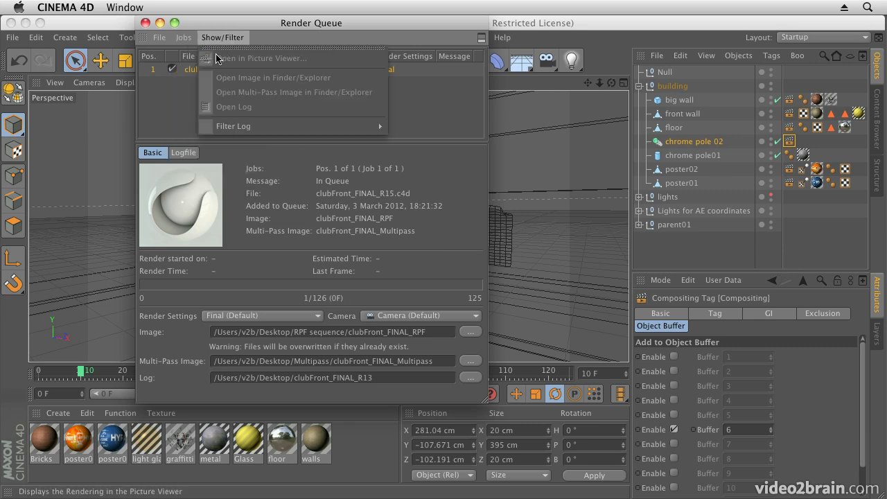